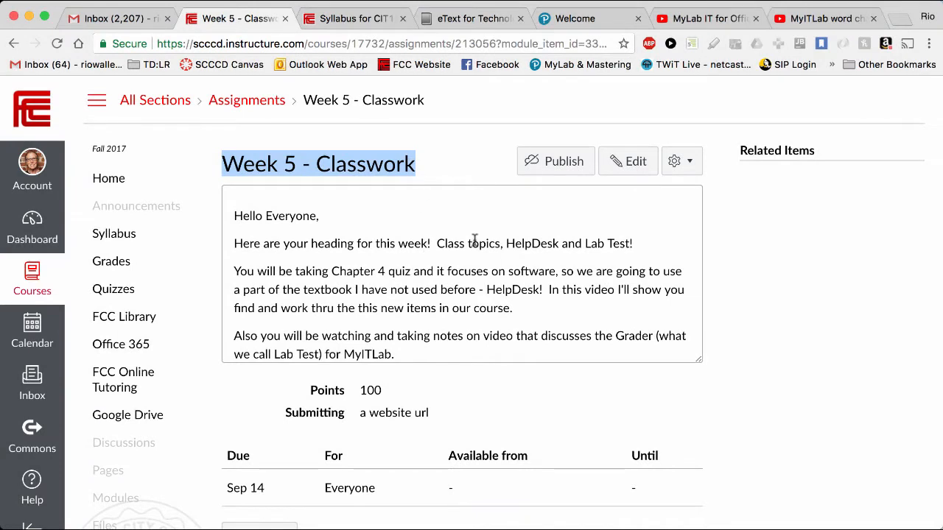
{"action": "mouse_move", "coordinate": [439, 247]}
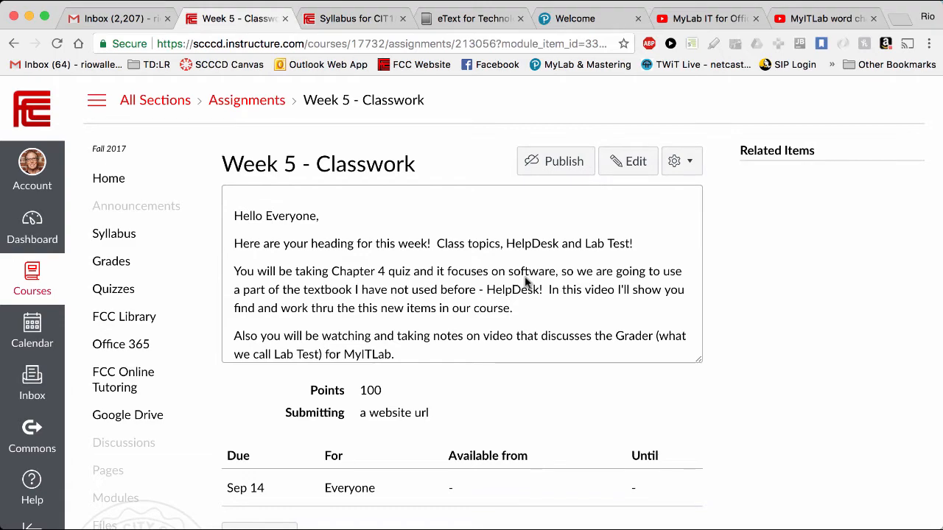
{"action": "mouse_move", "coordinate": [365, 47]}
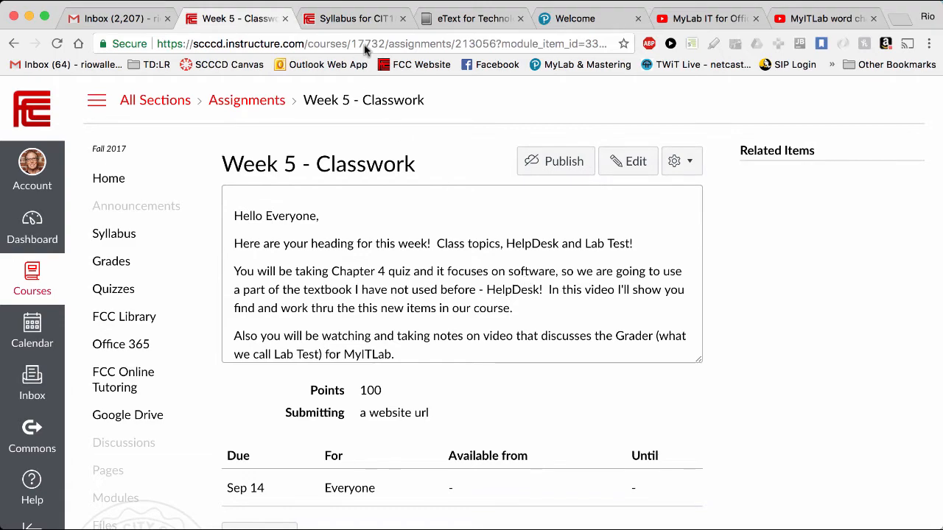
Step: Review the syllabus course materials and the September 17, 2017 MyITLab purchase deadline
{"action": "left_click", "coordinate": [354, 18]}
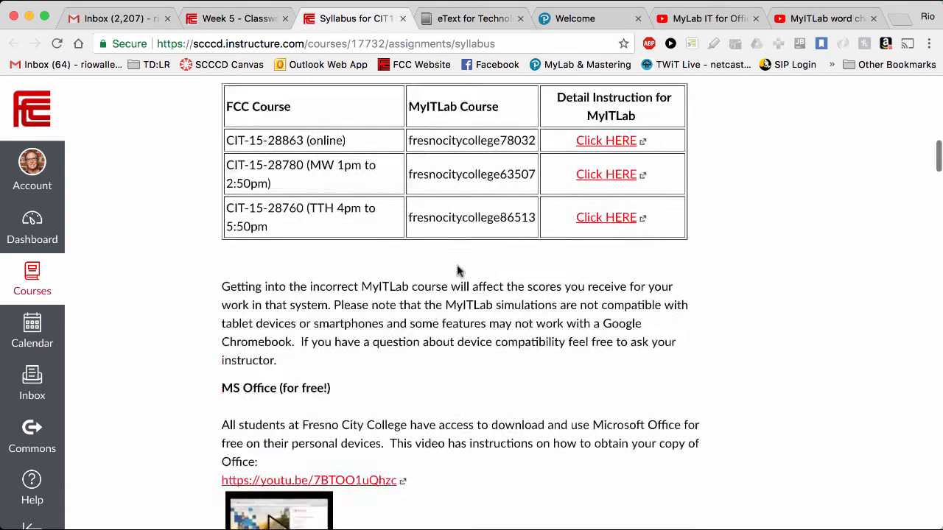
{"action": "scroll", "scroll_direction": "up", "scroll_amount": 3}
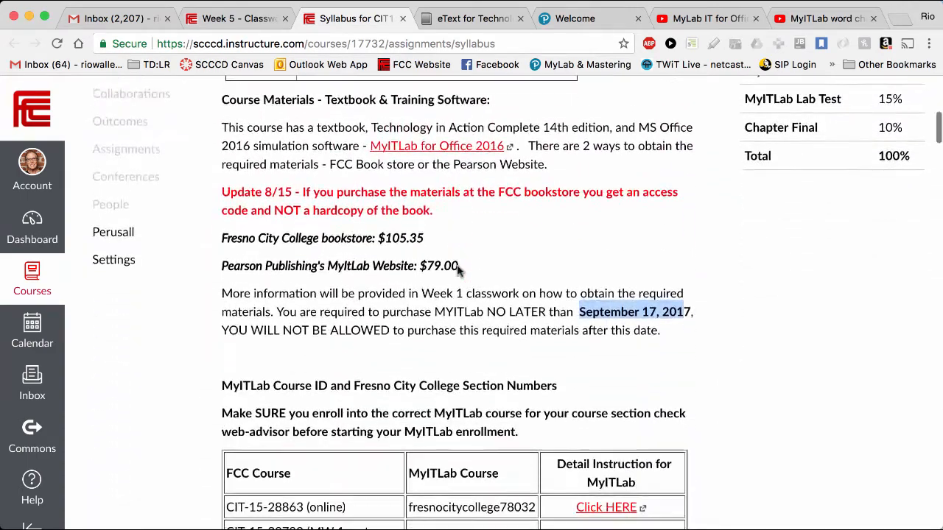
{"action": "scroll", "scroll_direction": "down", "scroll_amount": 3}
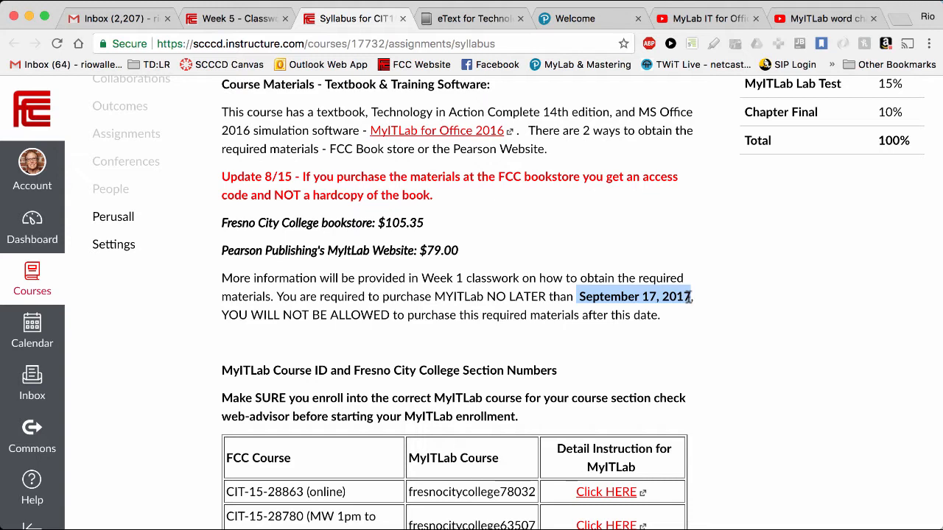
{"action": "scroll", "scroll_direction": "down", "scroll_amount": 3}
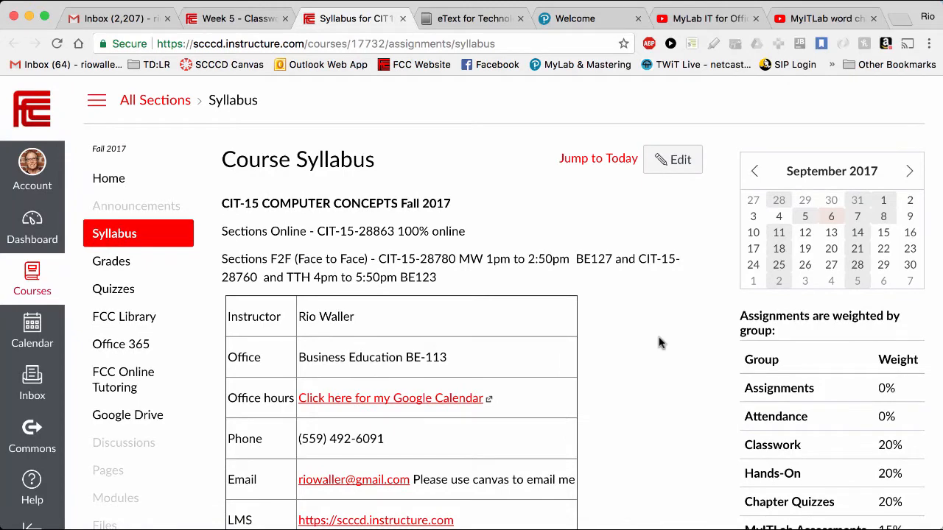
Step: Return to the Week 5 - Classwork assignment page
{"action": "left_click", "coordinate": [234, 18]}
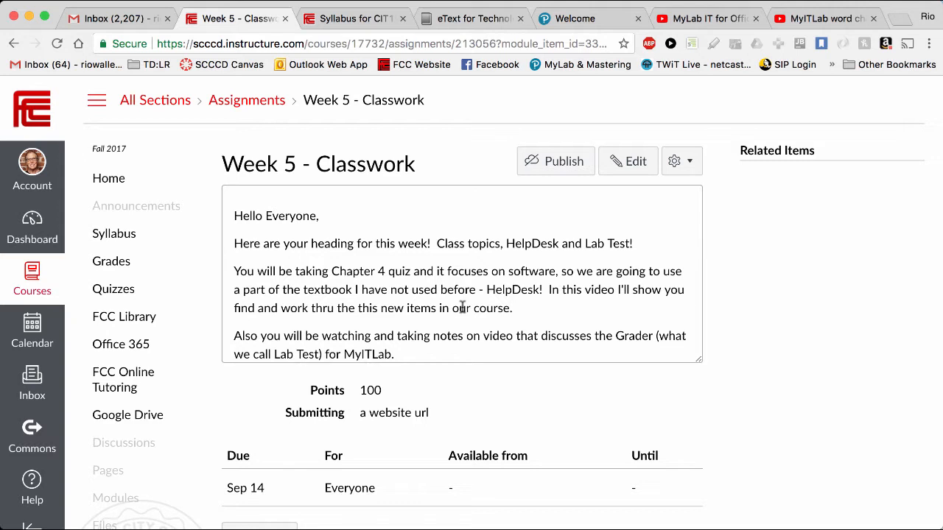
{"action": "mouse_move", "coordinate": [394, 302]}
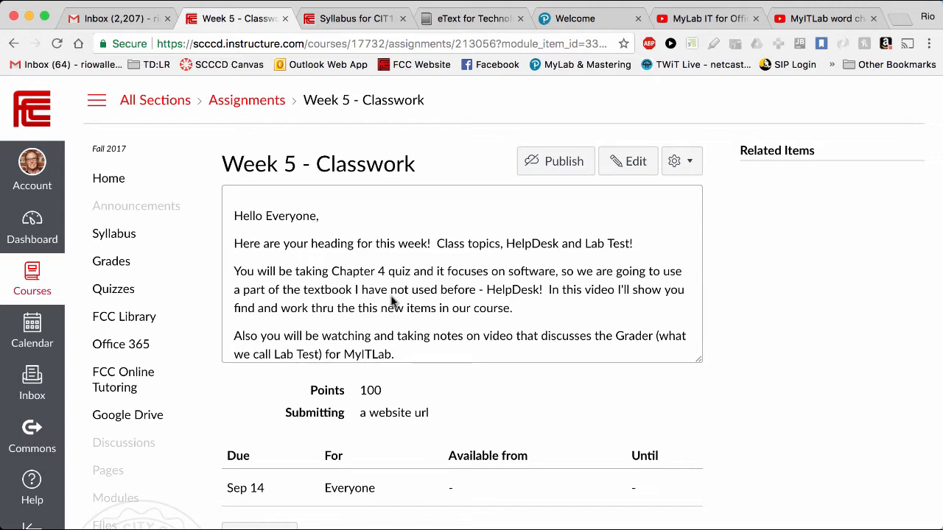
{"action": "mouse_move", "coordinate": [501, 286]}
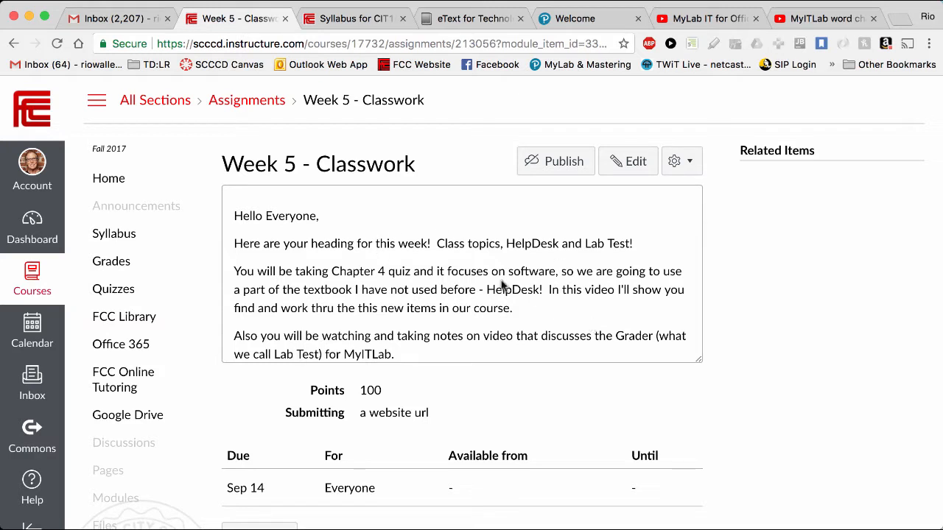
{"action": "mouse_move", "coordinate": [548, 273]}
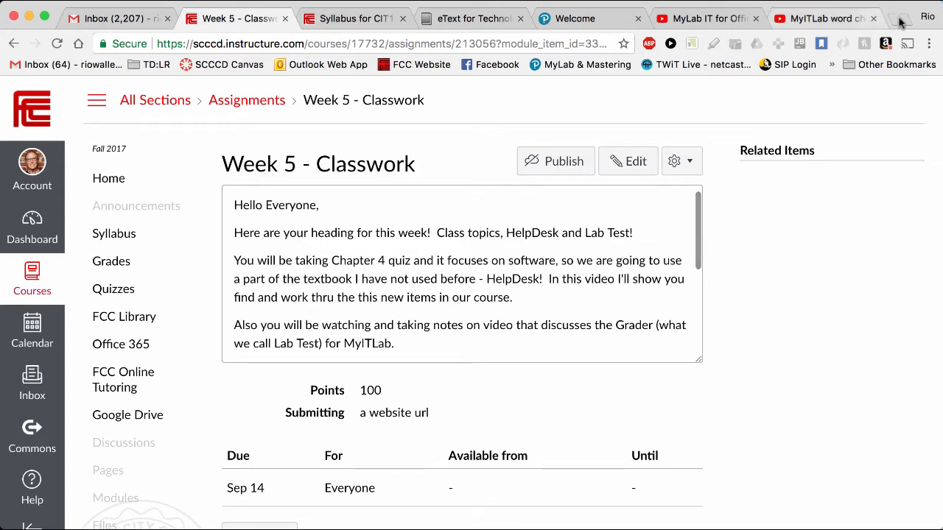
Step: Browse valleydevfest.com in a new tab through speakers, featured videos and ticket pricing
{"action": "left_click", "coordinate": [884, 18]}
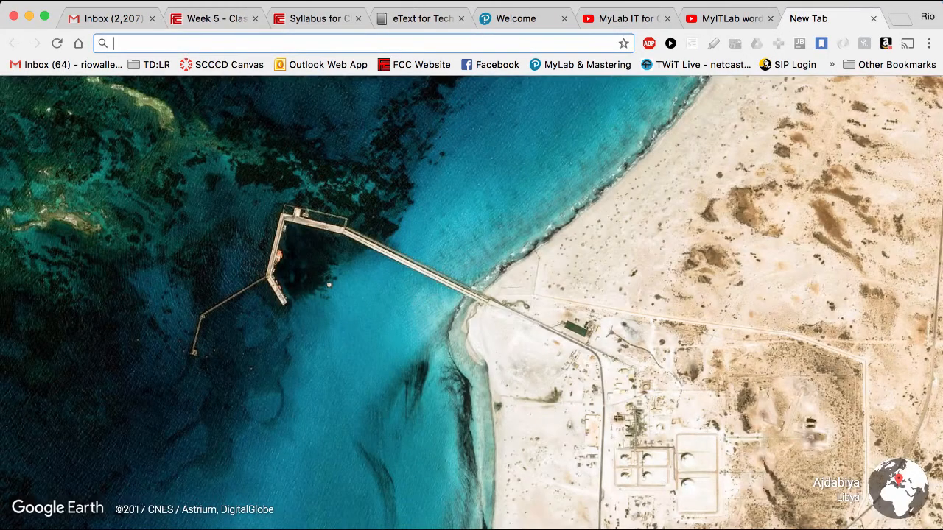
{"action": "type", "text": "valleydevfest.com"}
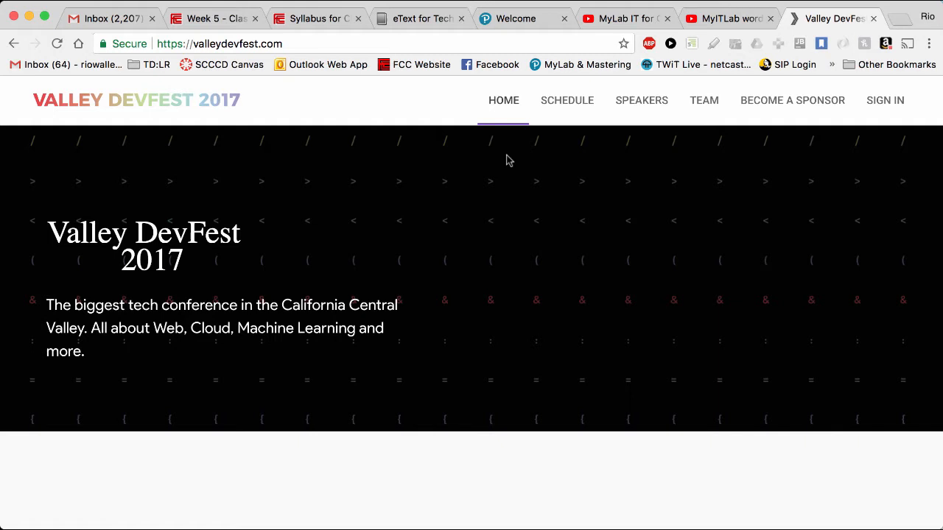
{"action": "mouse_move", "coordinate": [350, 129]}
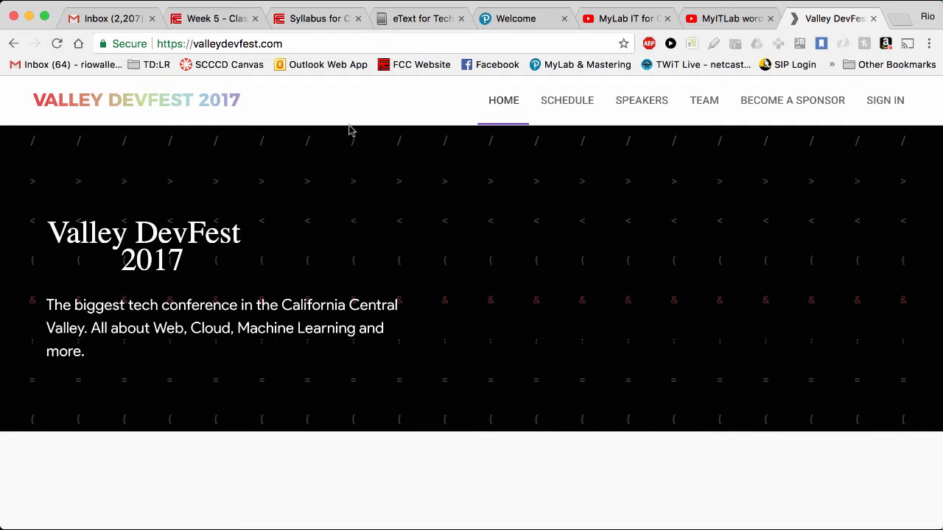
{"action": "scroll", "scroll_direction": "down", "scroll_amount": 3}
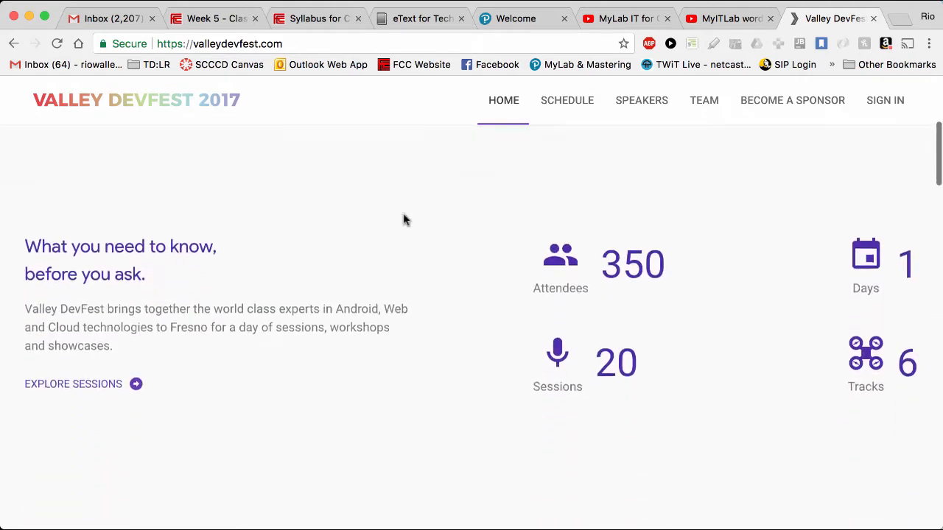
{"action": "scroll", "scroll_direction": "down", "scroll_amount": 3}
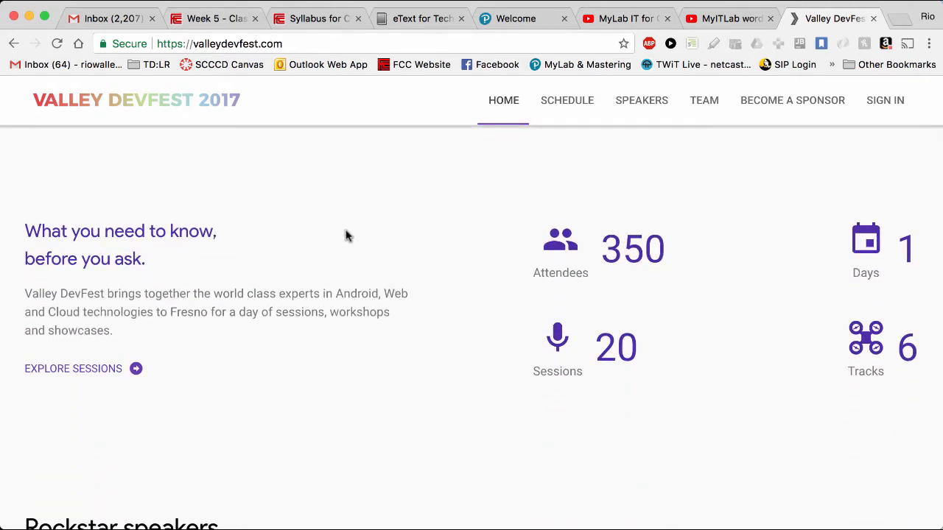
{"action": "scroll", "scroll_direction": "down", "scroll_amount": 3}
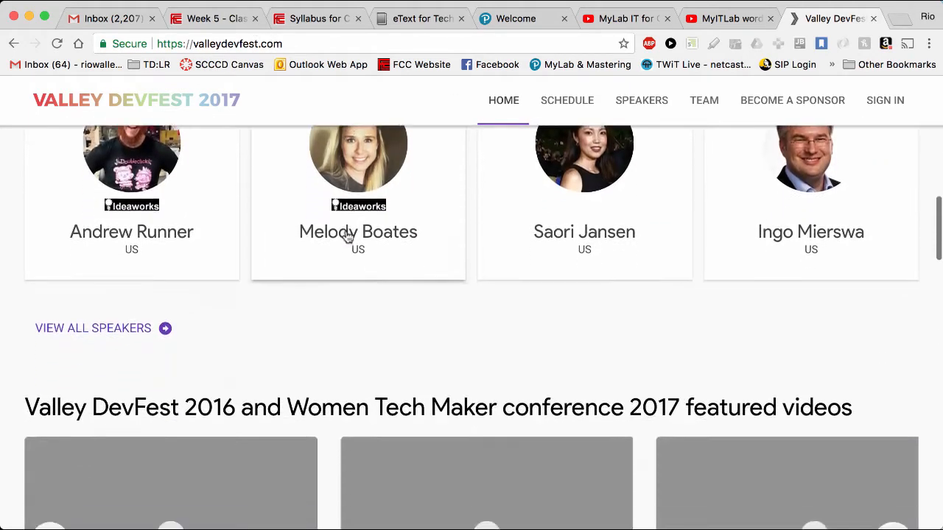
{"action": "scroll", "scroll_direction": "down", "scroll_amount": 3}
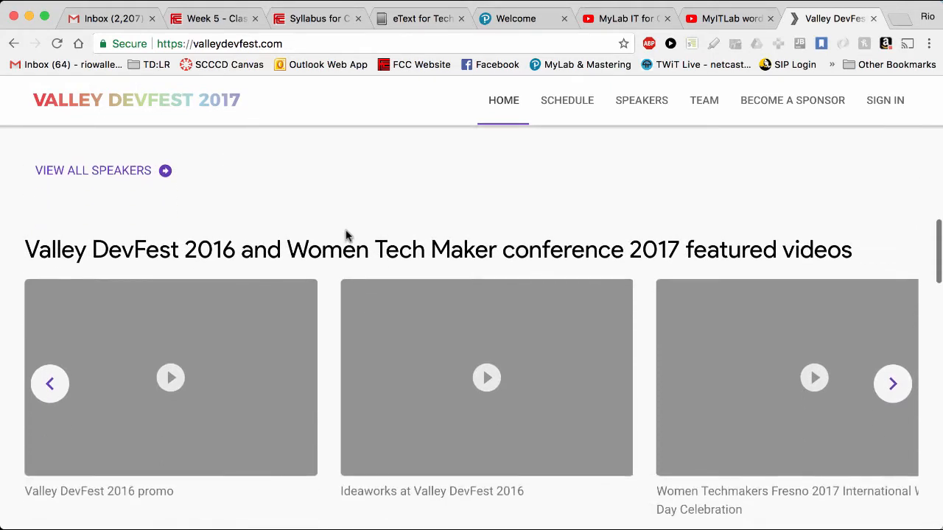
{"action": "scroll", "scroll_direction": "down", "scroll_amount": 3}
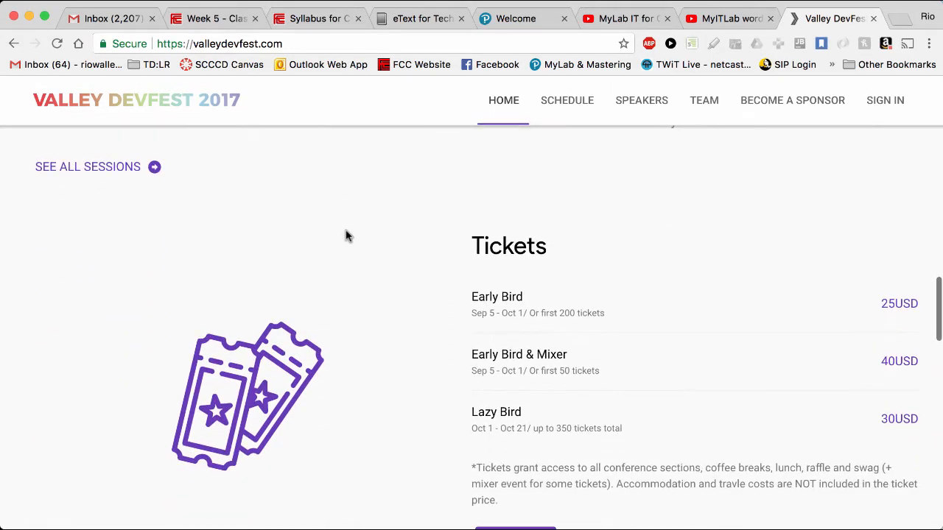
{"action": "mouse_move", "coordinate": [351, 305]}
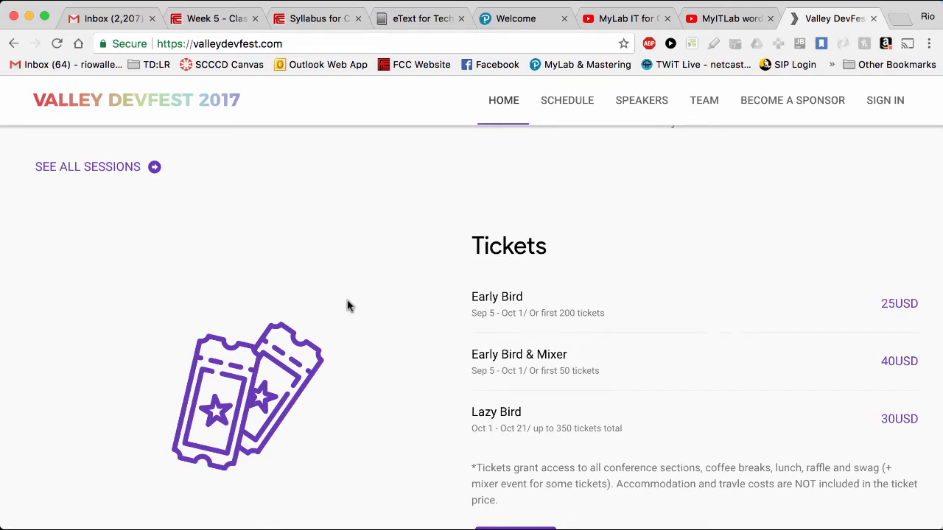
{"action": "mouse_move", "coordinate": [674, 354]}
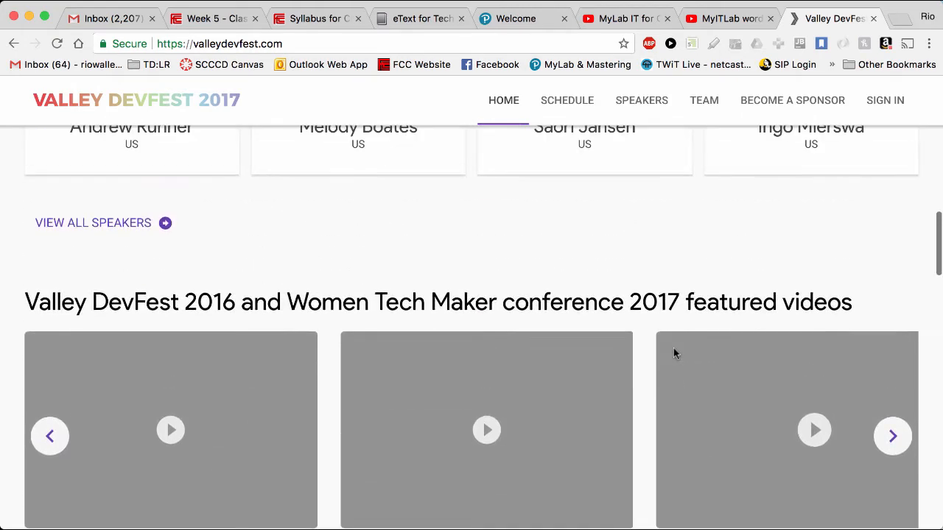
{"action": "scroll", "scroll_direction": "up", "scroll_amount": 3}
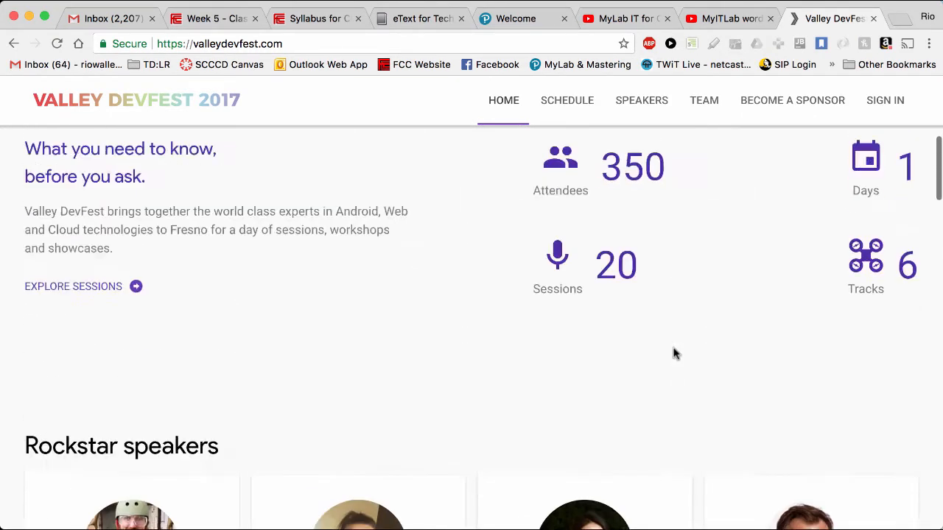
Step: Browse the October 22 DevFest schedule from registration through the 10:00 and 11:00 talks
{"action": "left_click", "coordinate": [566, 101]}
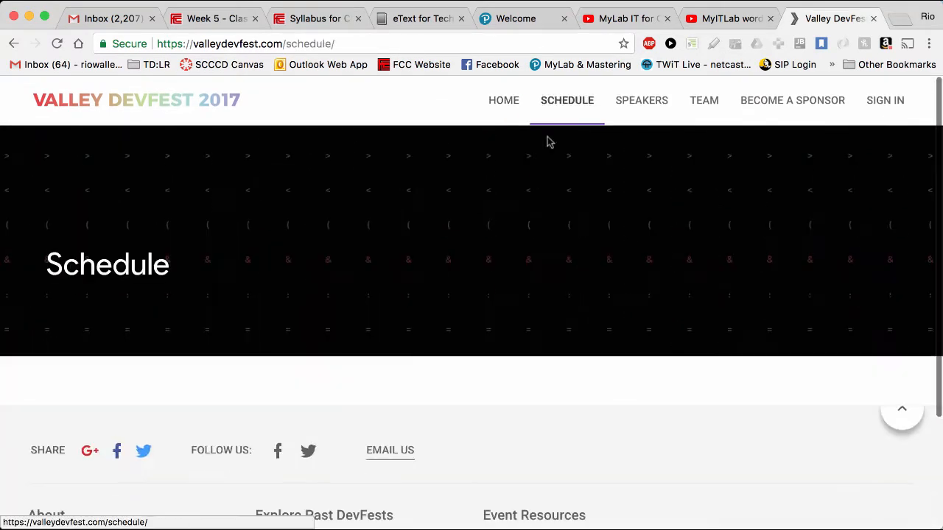
{"action": "scroll", "scroll_direction": "down", "scroll_amount": 3}
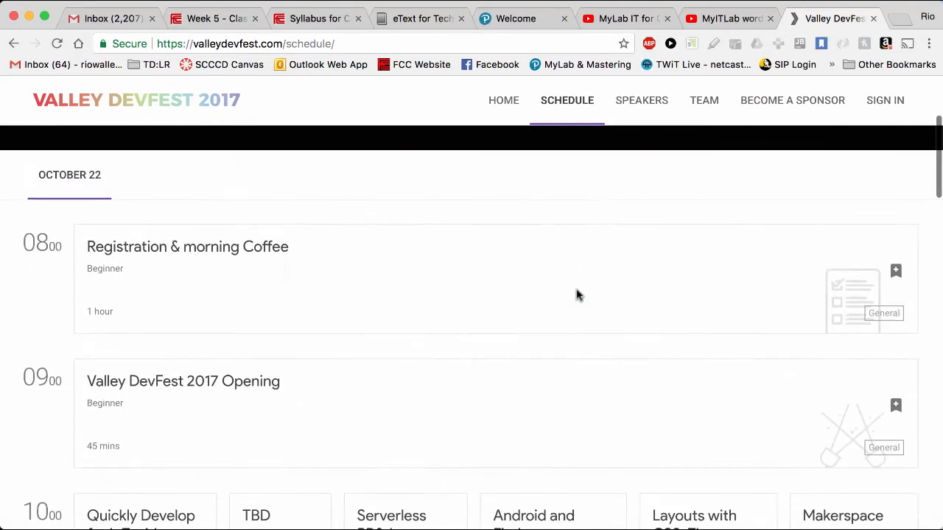
{"action": "scroll", "scroll_direction": "down", "scroll_amount": 3}
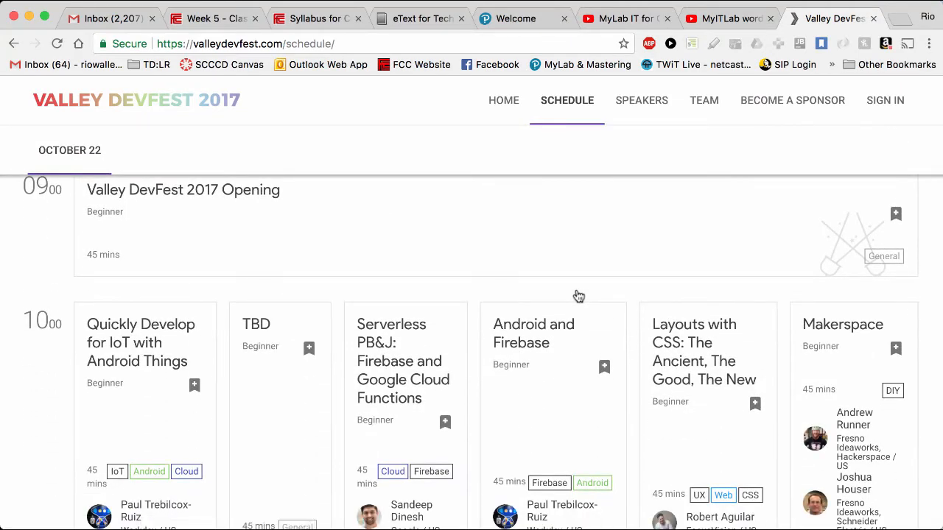
{"action": "scroll", "scroll_direction": "down", "scroll_amount": 3}
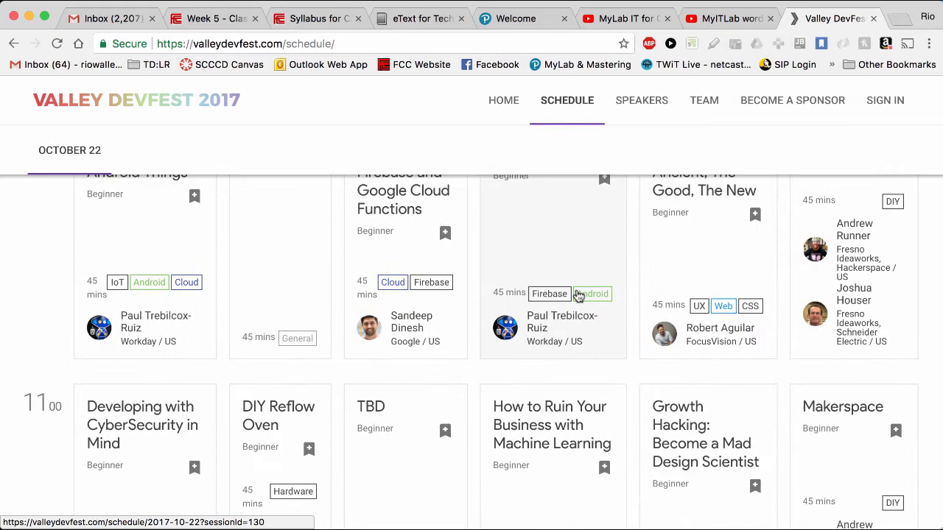
{"action": "scroll", "scroll_direction": "down", "scroll_amount": 3}
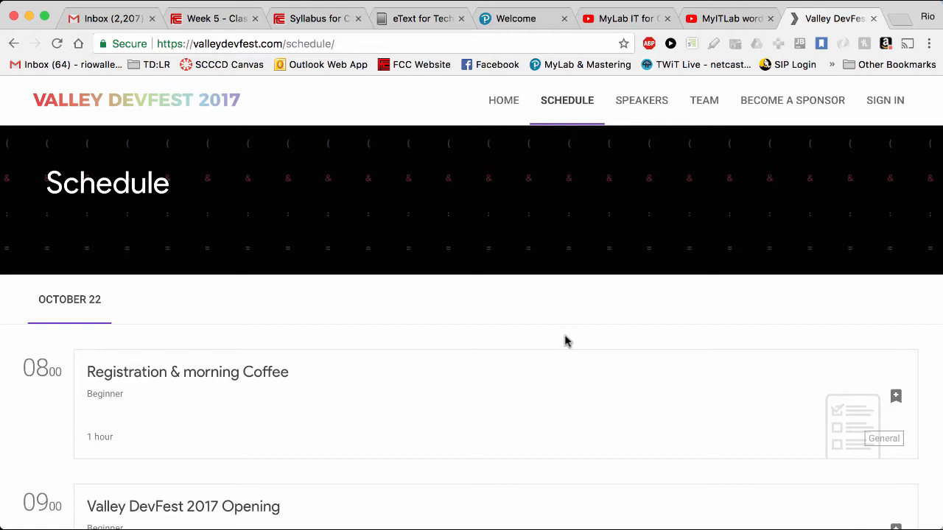
{"action": "scroll", "scroll_direction": "down", "scroll_amount": 3}
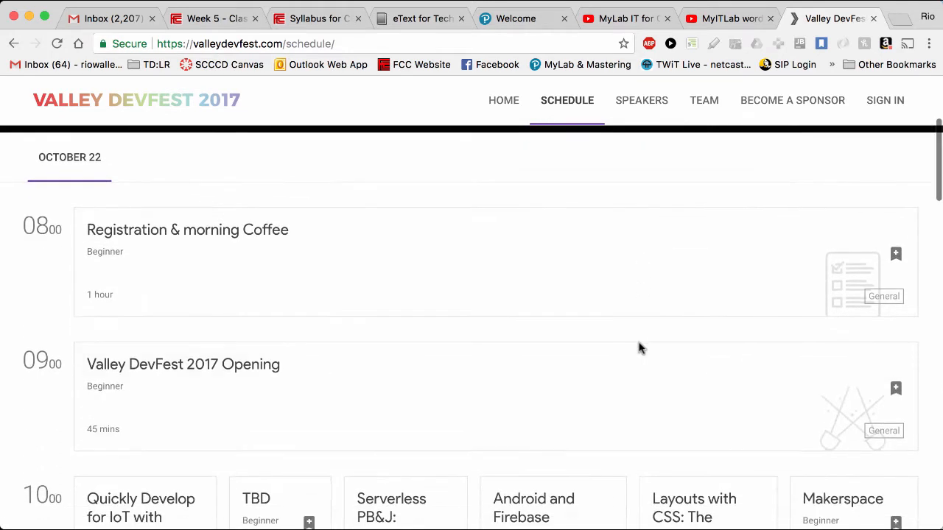
{"action": "scroll", "scroll_direction": "down", "scroll_amount": 3}
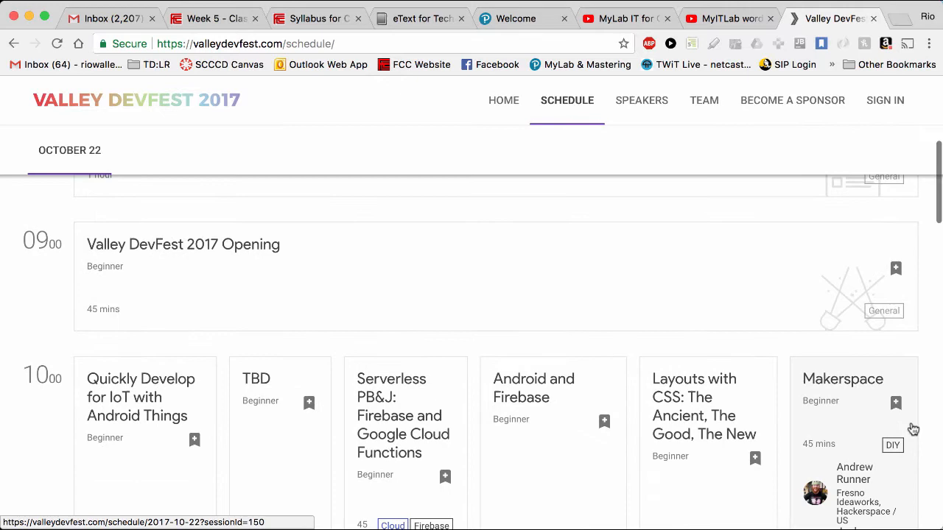
{"action": "scroll", "scroll_direction": "down", "scroll_amount": 3}
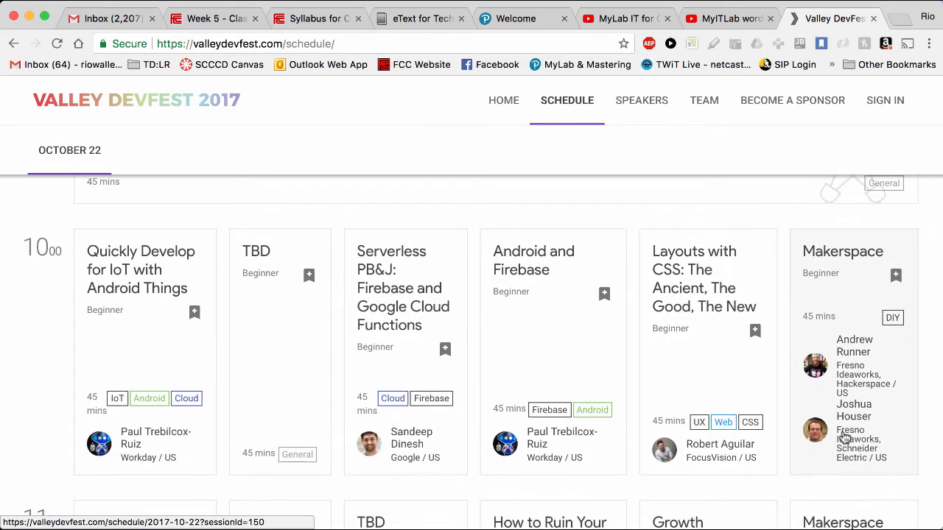
{"action": "scroll", "scroll_direction": "down", "scroll_amount": 3}
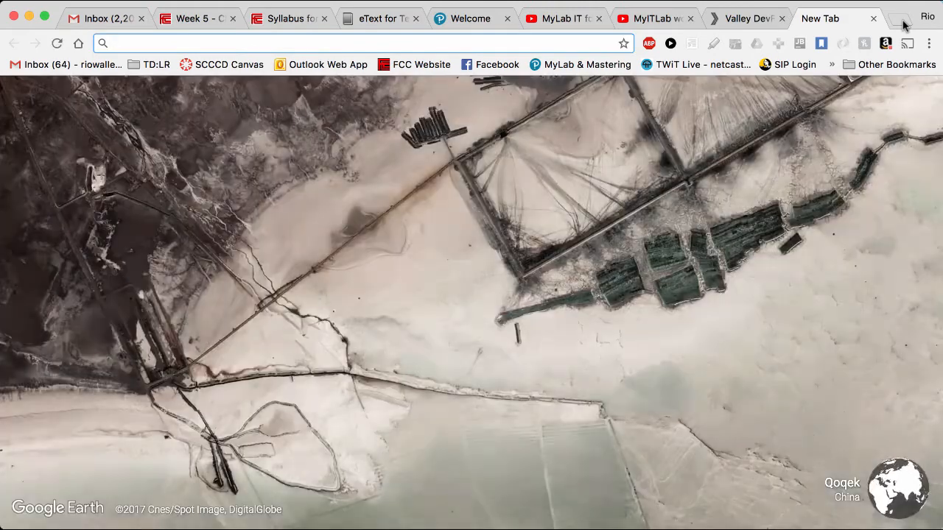
Step: Search Google for 'hackerspace root access' and scroll past the Fresno business panel to reviews
{"action": "type", "text": "hackerspace"}
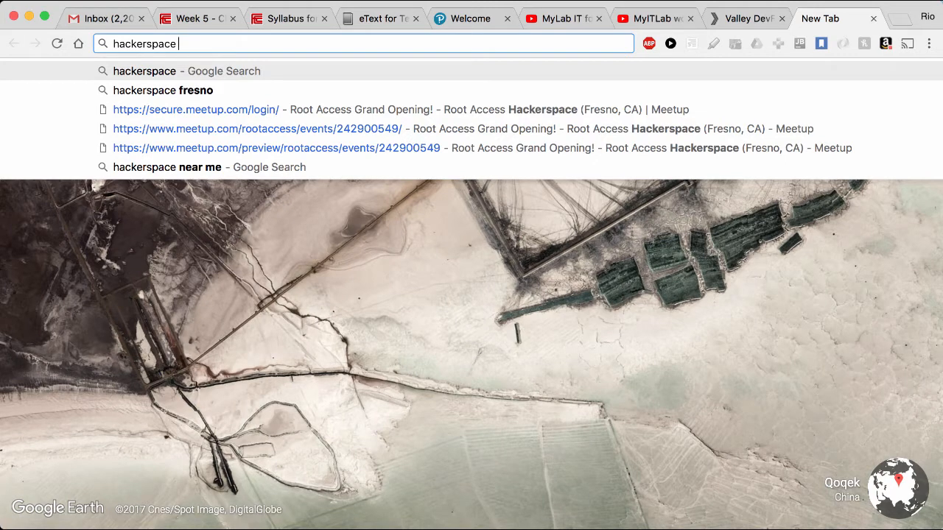
{"action": "type", "text": "root"}
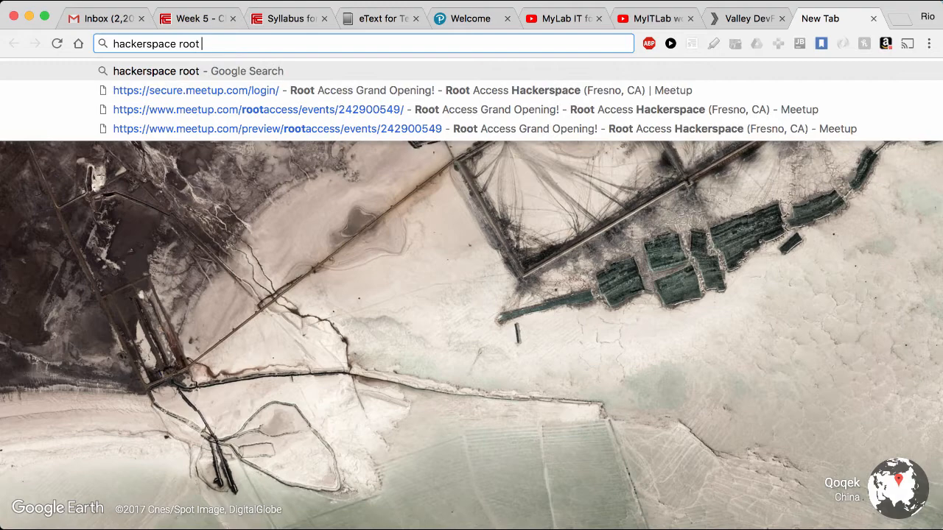
{"action": "type", "text": "access&oq=hackerspace+roo"}
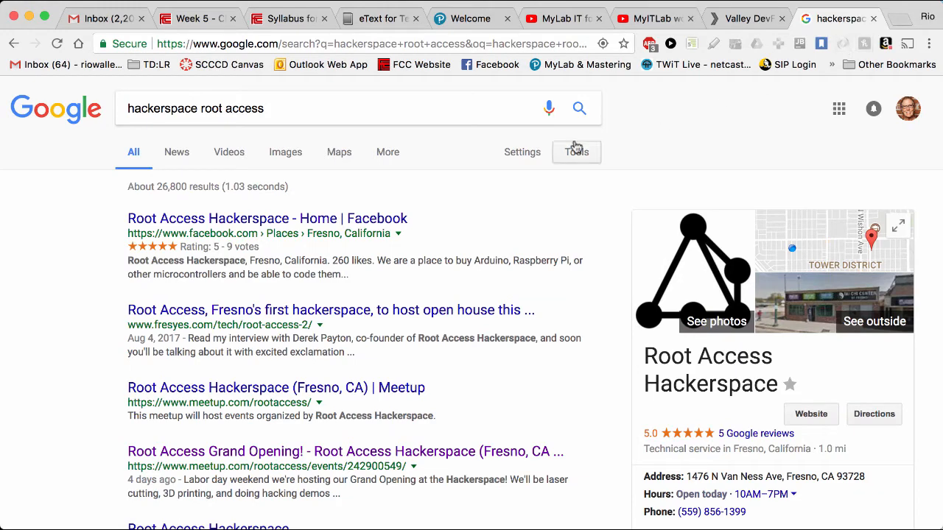
{"action": "scroll", "scroll_direction": "down", "scroll_amount": 3}
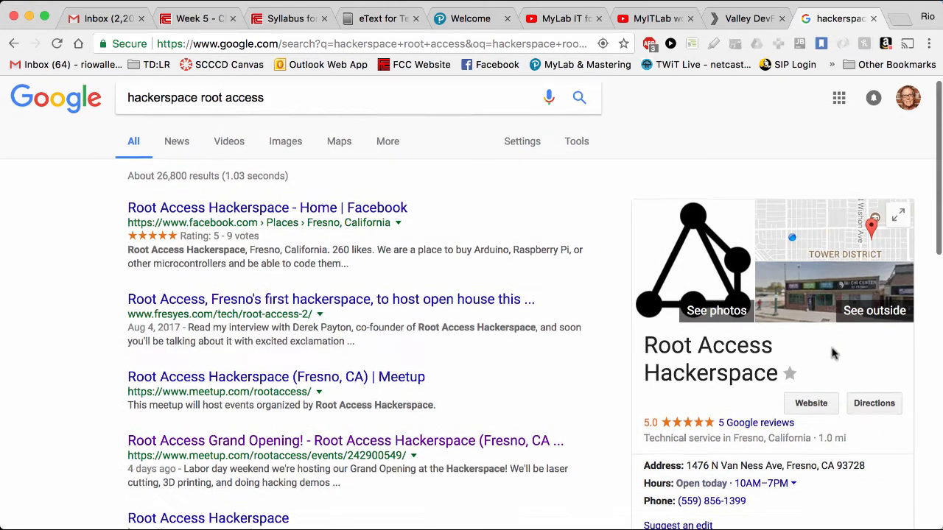
{"action": "scroll", "scroll_direction": "down", "scroll_amount": 3}
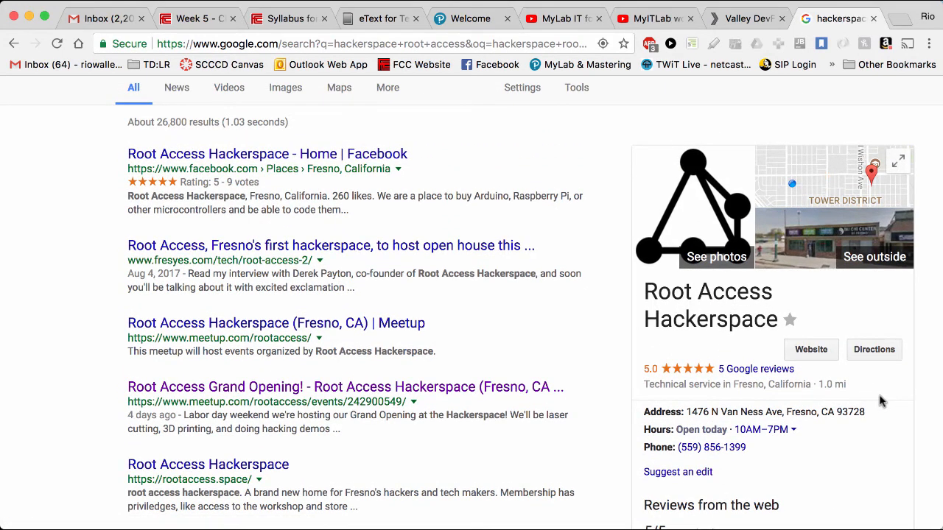
{"action": "scroll", "scroll_direction": "down", "scroll_amount": 3}
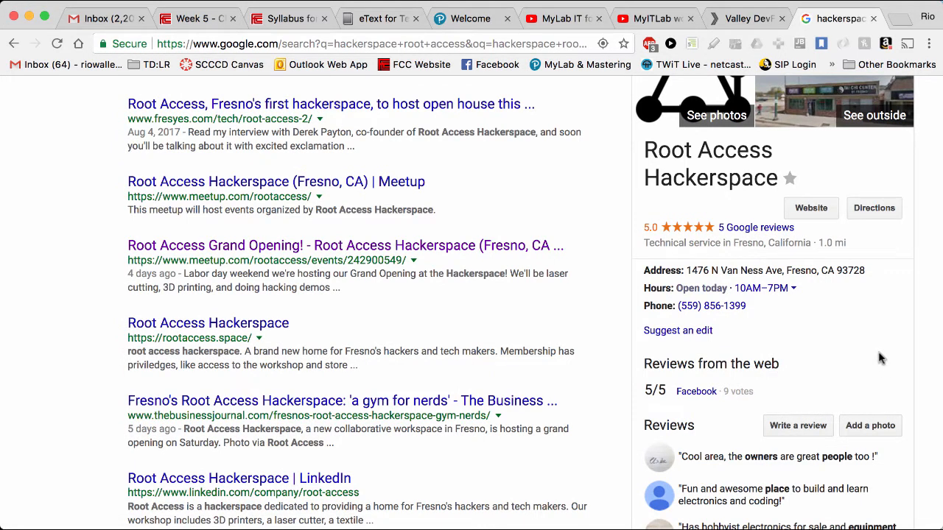
Step: Browse the rootaccess.space home page through workshop, classroom, store, address and hours
{"action": "left_click", "coordinate": [210, 323]}
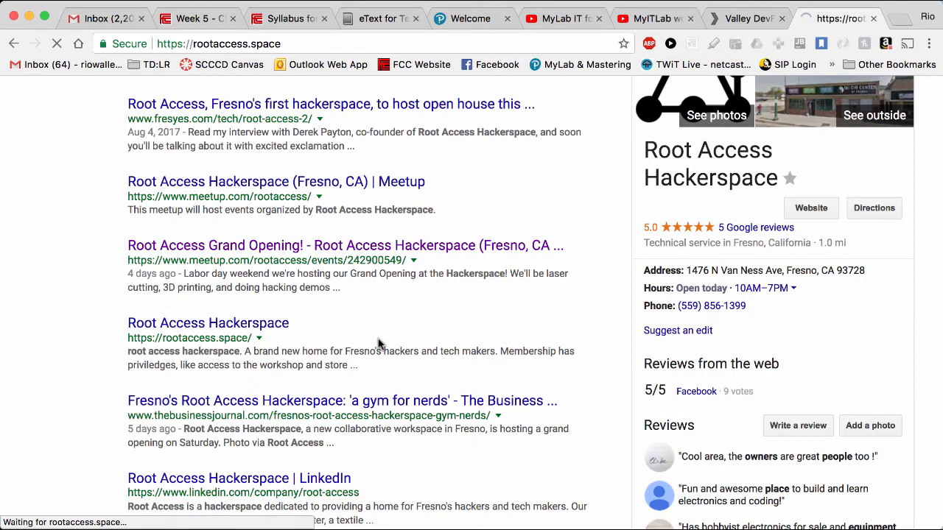
{"action": "left_click", "coordinate": [190, 338]}
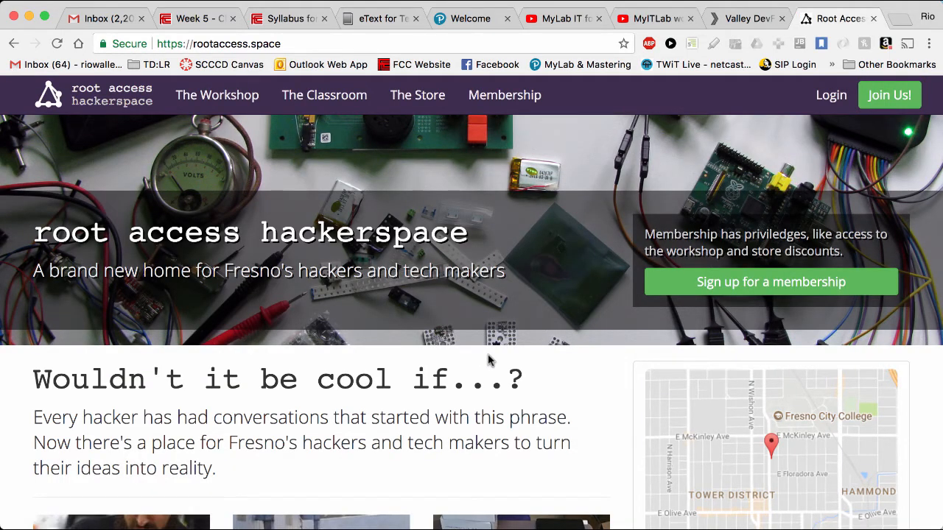
{"action": "scroll", "scroll_direction": "down", "scroll_amount": 3}
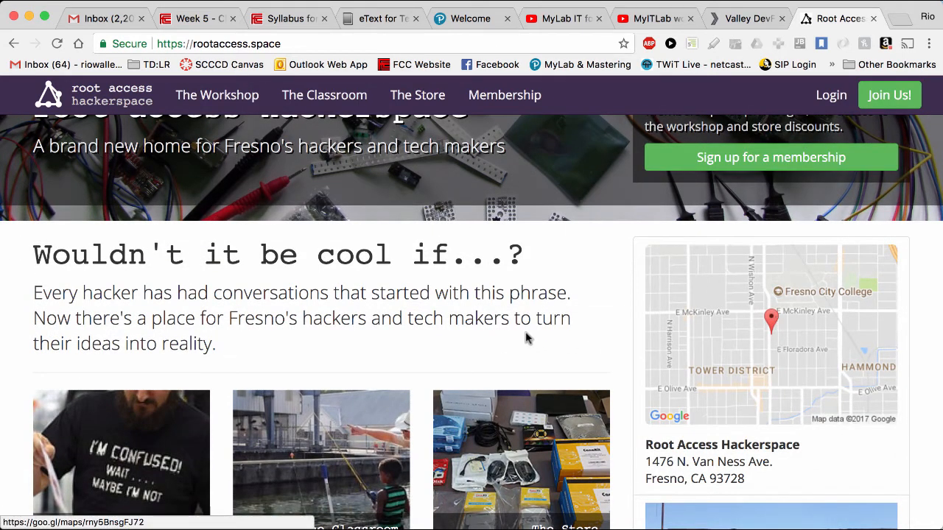
{"action": "scroll", "scroll_direction": "down", "scroll_amount": 3}
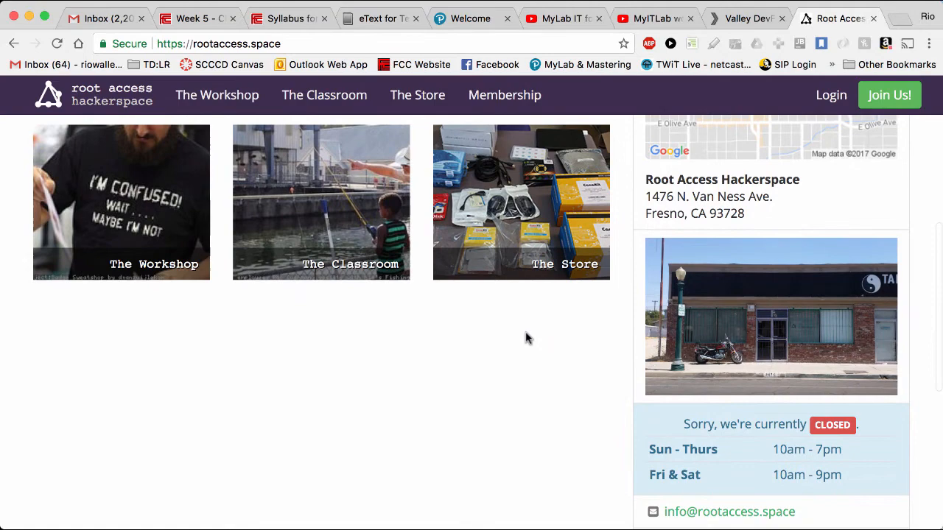
{"action": "mouse_move", "coordinate": [800, 449]}
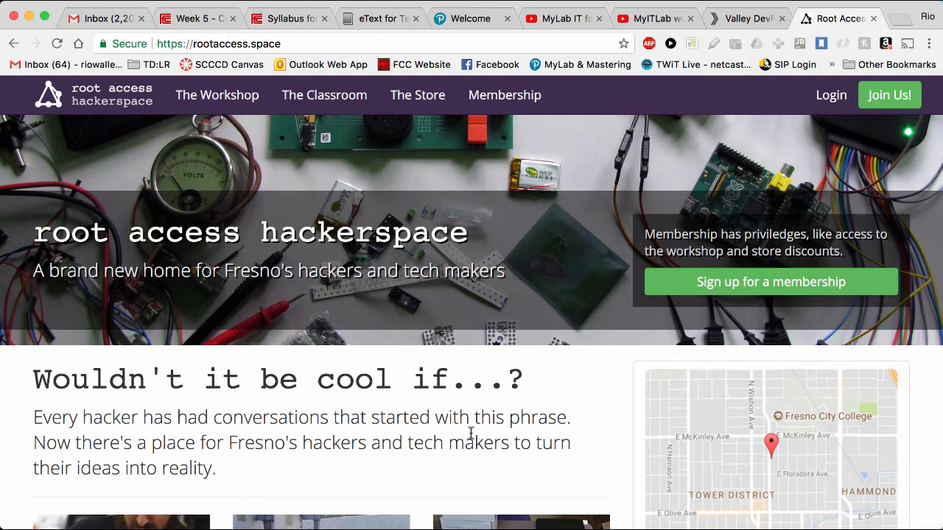
{"action": "mouse_move", "coordinate": [217, 94]}
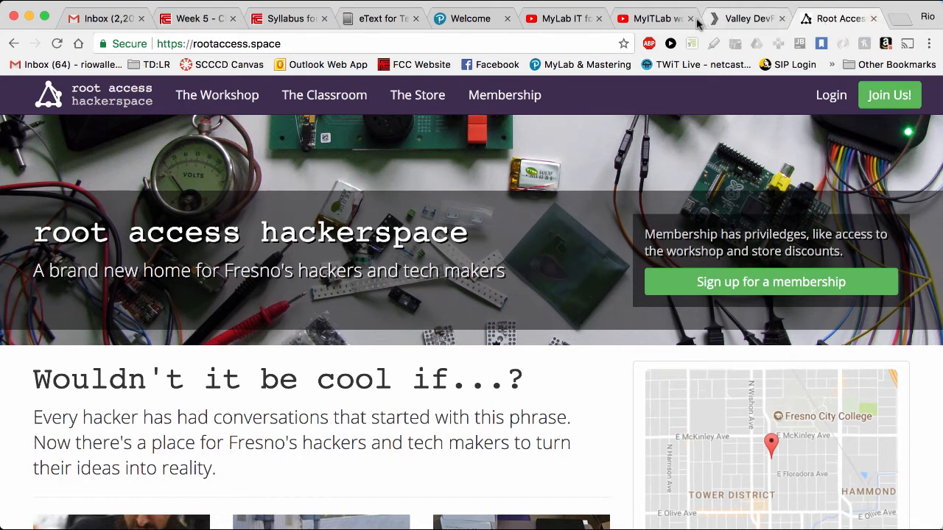
{"action": "mouse_move", "coordinate": [197, 18]}
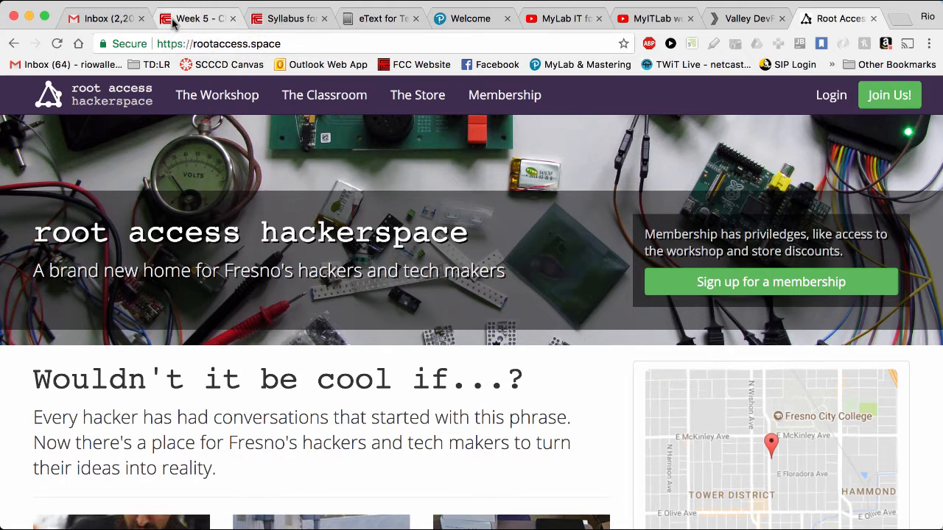
Step: Return to the Week 5 - Classwork assignment page in Canvas
{"action": "left_click", "coordinate": [194, 17]}
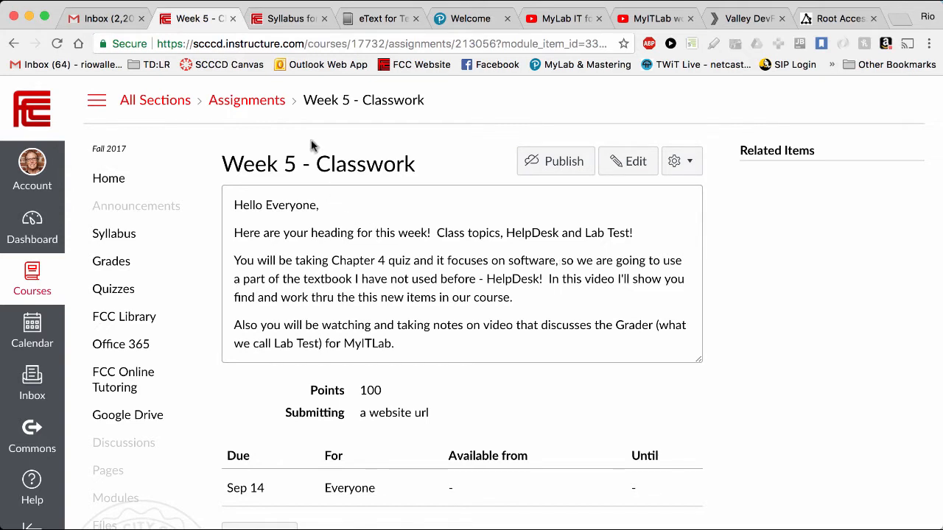
{"action": "mouse_move", "coordinate": [377, 205]}
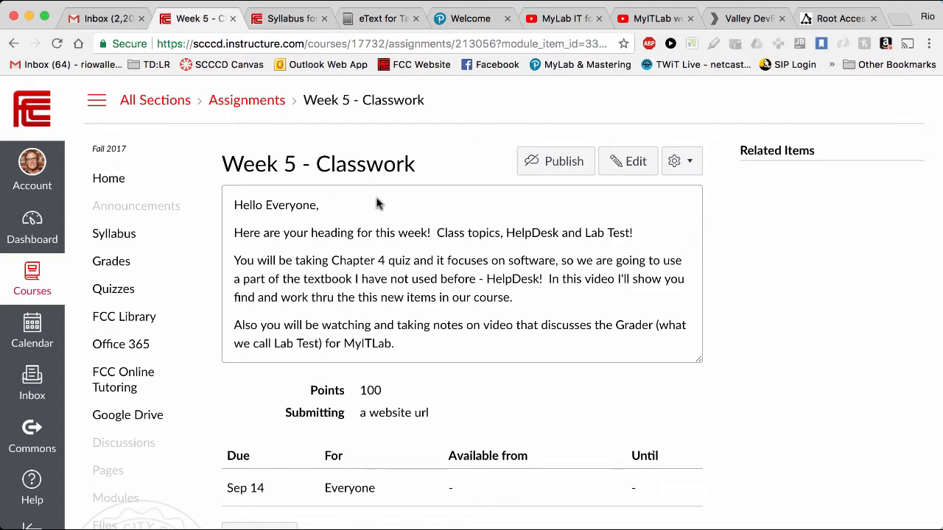
{"action": "mouse_move", "coordinate": [466, 254]}
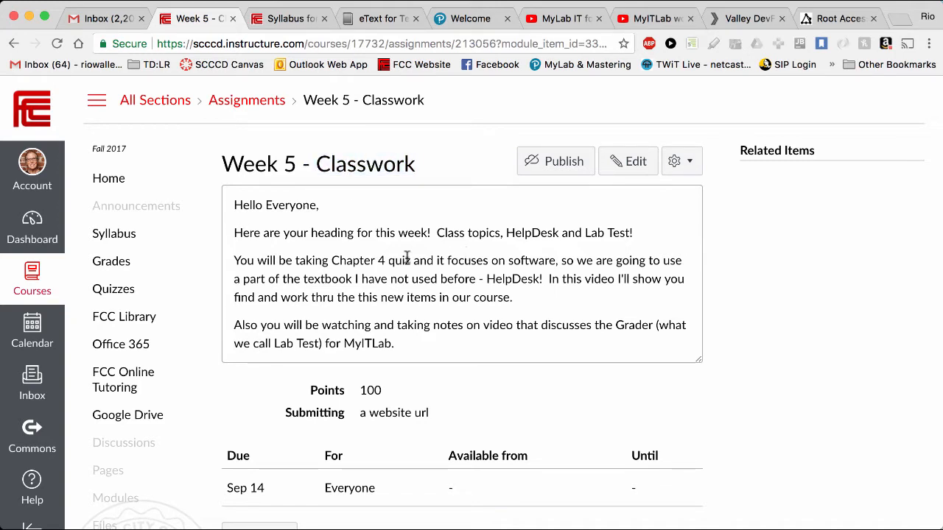
{"action": "mouse_move", "coordinate": [500, 281]}
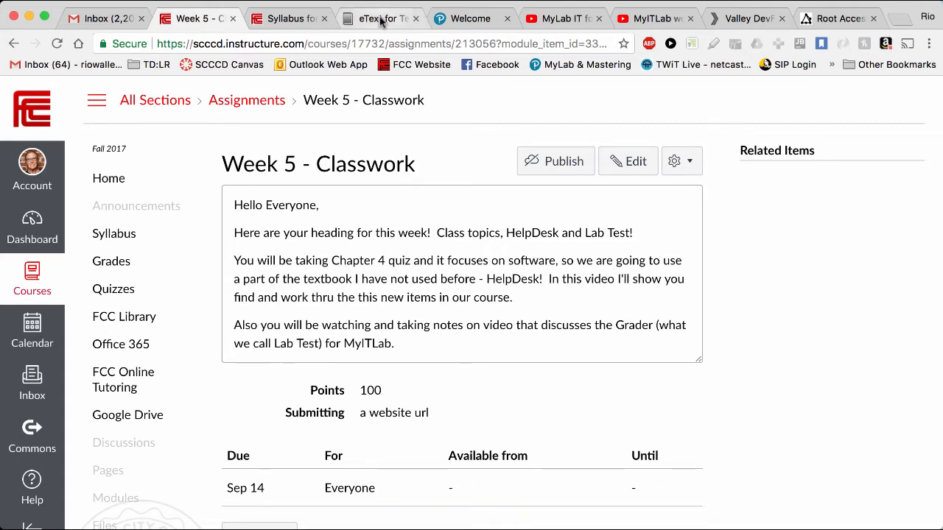
Step: View the eText Chapter 4 introduction, scrolling through learning outcomes to the Helpdesk link
{"action": "left_click", "coordinate": [380, 18]}
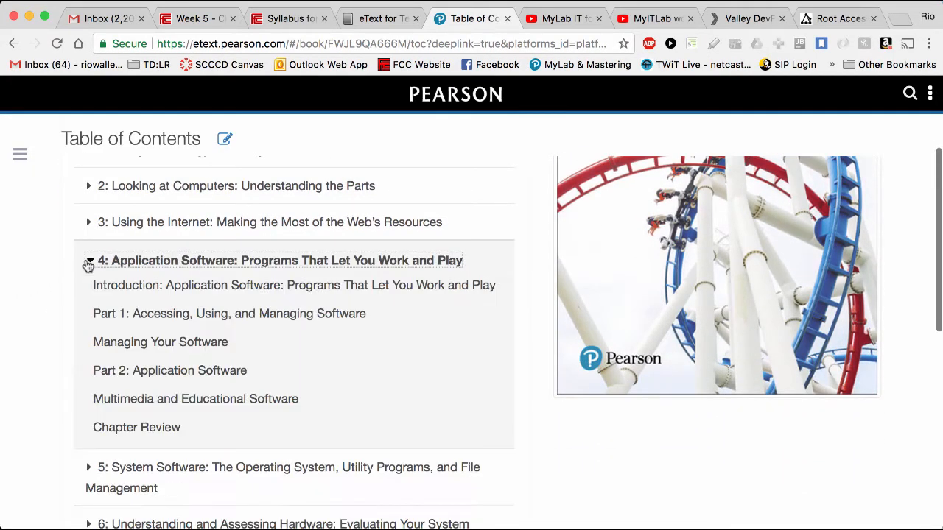
{"action": "left_click", "coordinate": [89, 259]}
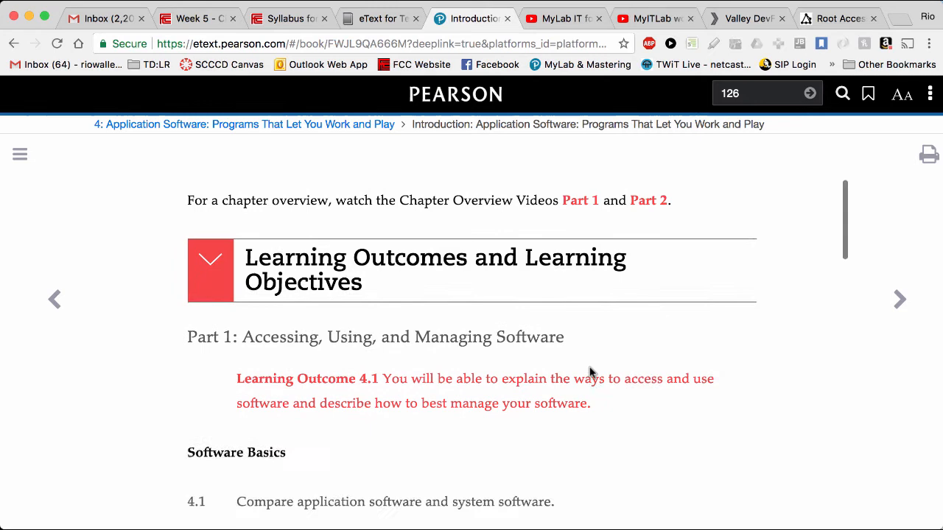
{"action": "scroll", "scroll_direction": "down", "scroll_amount": 3}
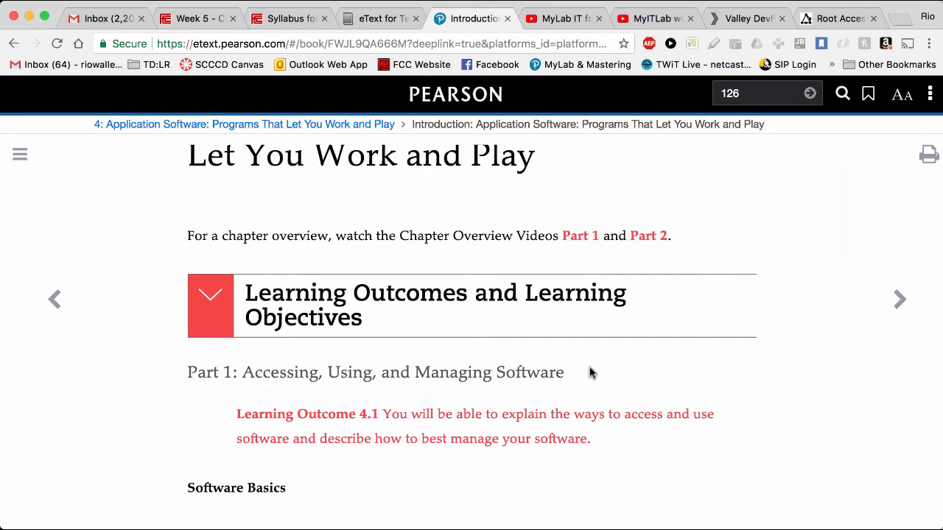
{"action": "scroll", "scroll_direction": "down", "scroll_amount": 3}
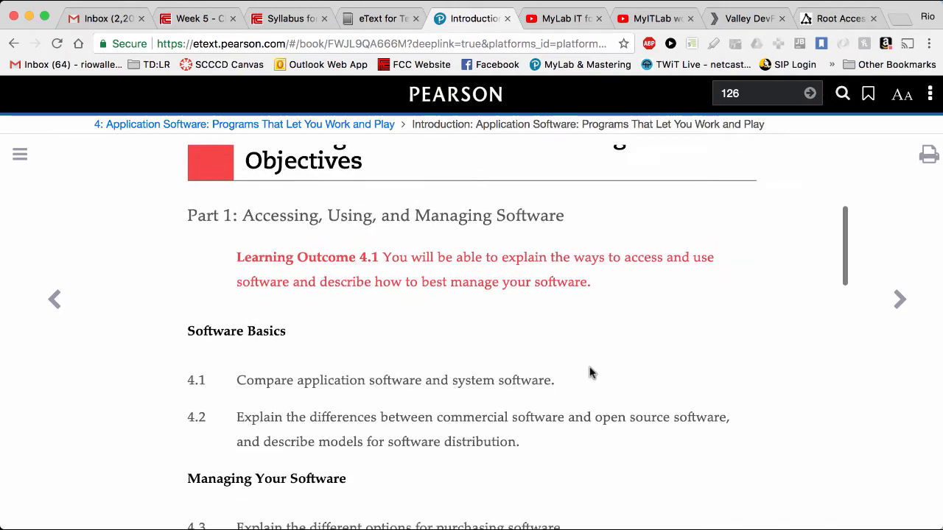
{"action": "scroll", "scroll_direction": "down", "scroll_amount": 3}
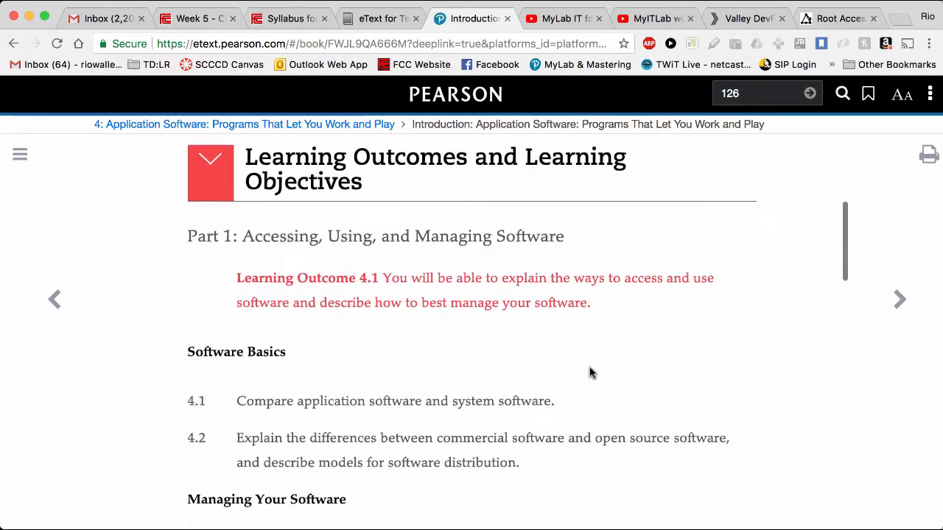
{"action": "scroll", "scroll_direction": "down", "scroll_amount": 3}
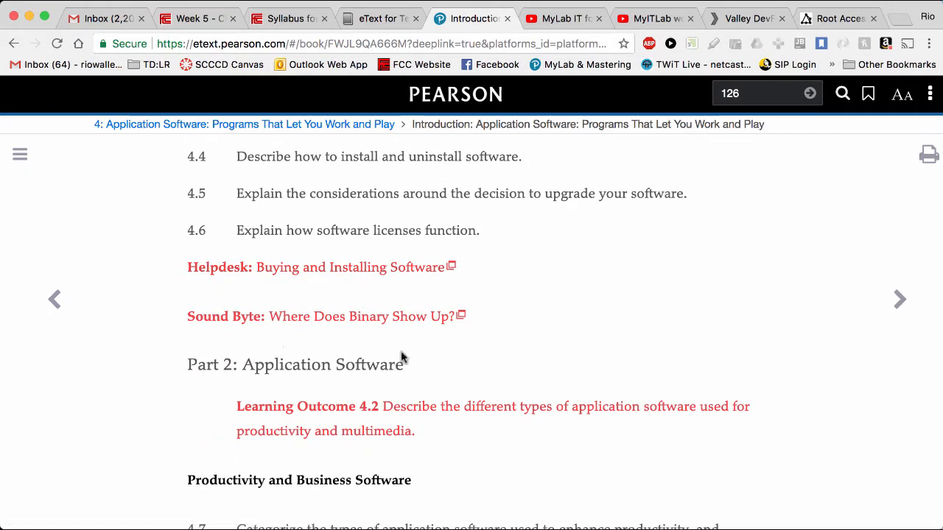
{"action": "mouse_move", "coordinate": [383, 274]}
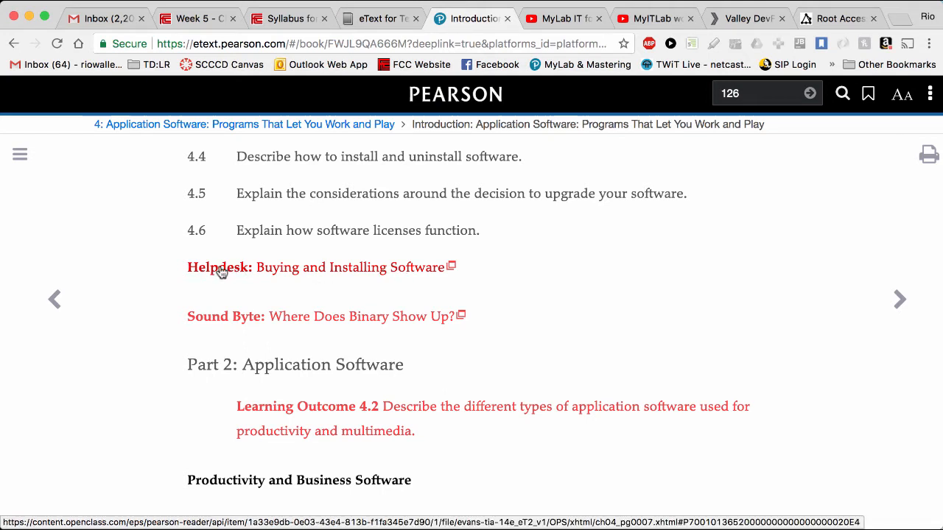
{"action": "mouse_move", "coordinate": [263, 274]}
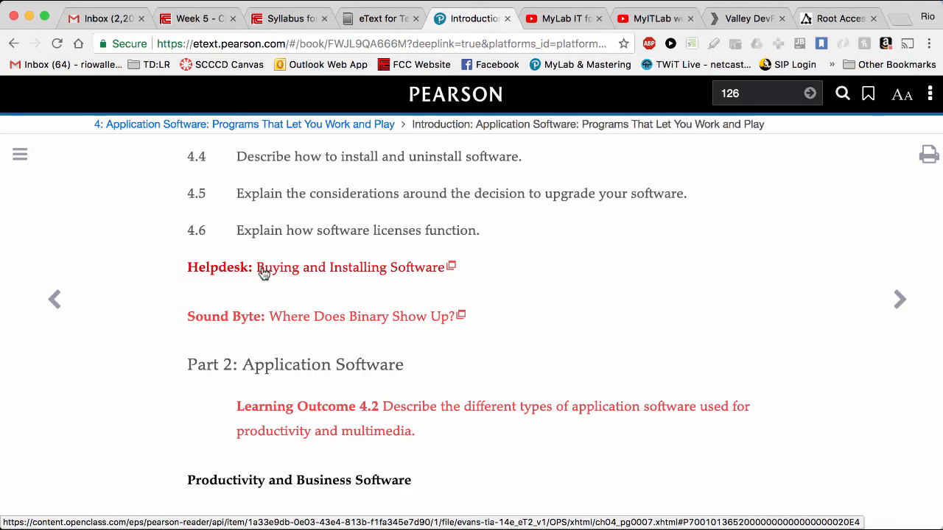
Step: Enter the Buying and Installing Software helpdesk shift with supervisor Morris's welcome
{"action": "left_click", "coordinate": [353, 266]}
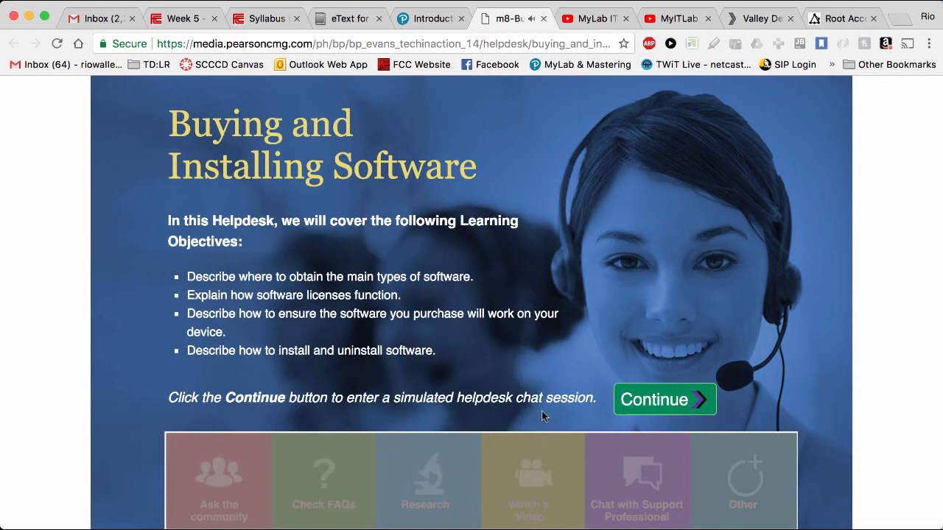
{"action": "scroll", "scroll_direction": "down", "scroll_amount": 3}
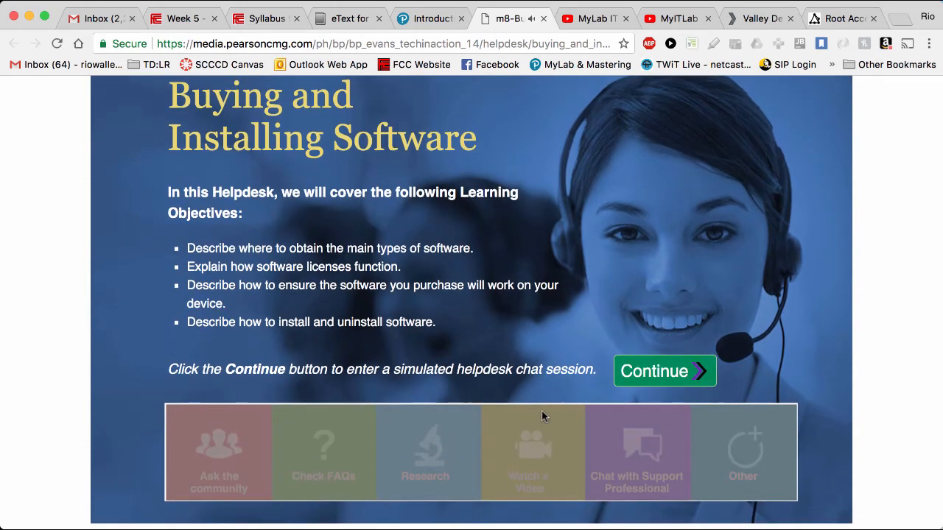
{"action": "mouse_move", "coordinate": [203, 428]}
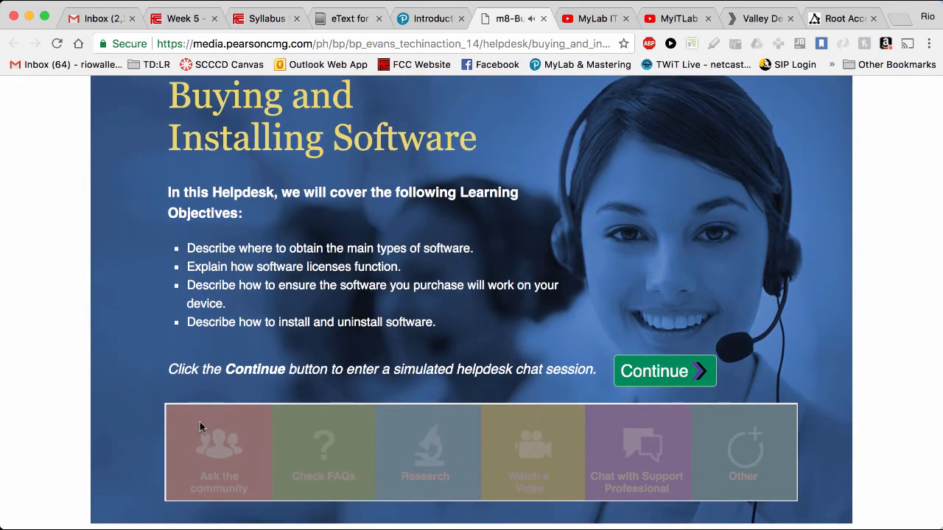
{"action": "mouse_move", "coordinate": [663, 380]}
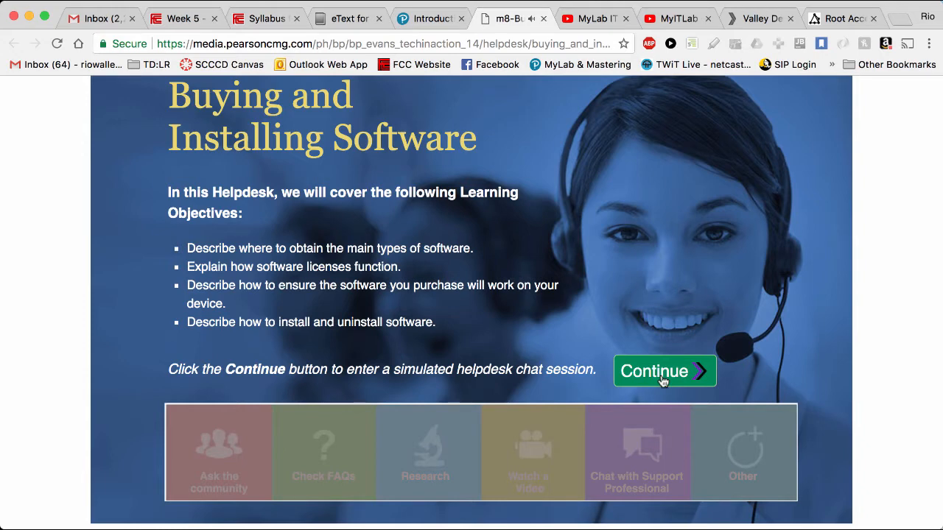
{"action": "mouse_move", "coordinate": [309, 346]}
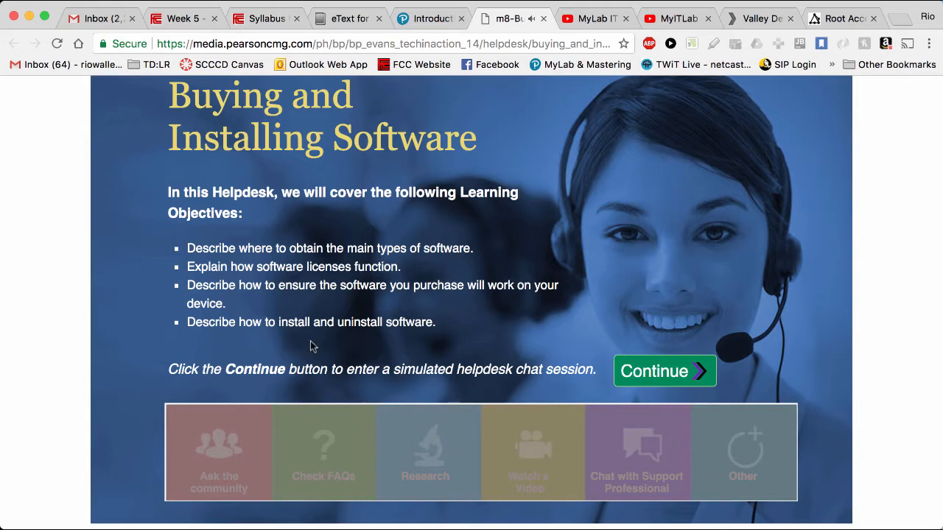
{"action": "mouse_move", "coordinate": [248, 159]}
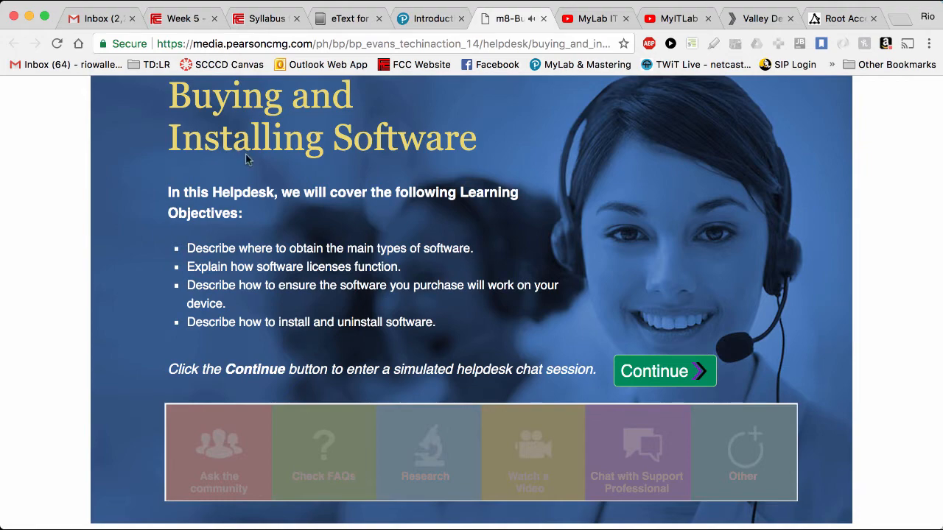
{"action": "left_click", "coordinate": [663, 372]}
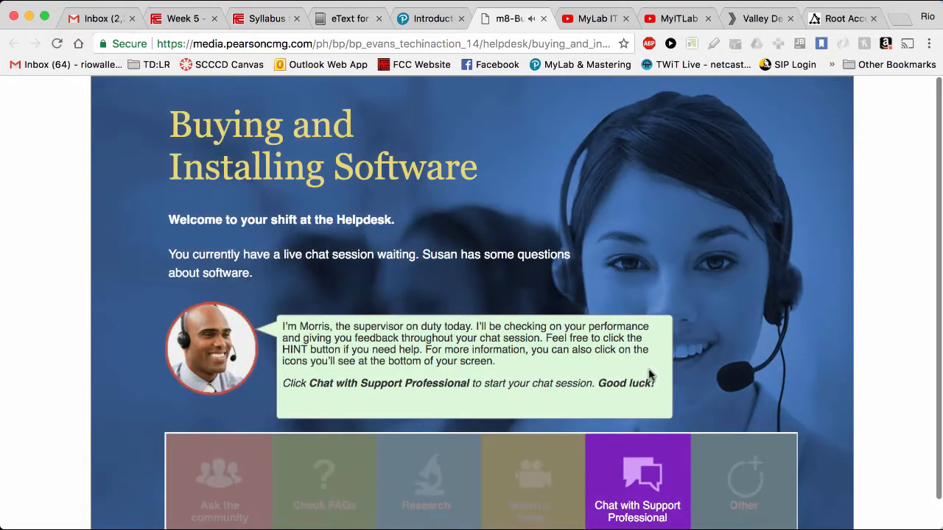
Step: Answer the customer's software question with freeware and reach her open source follow-up
{"action": "left_click", "coordinate": [637, 480]}
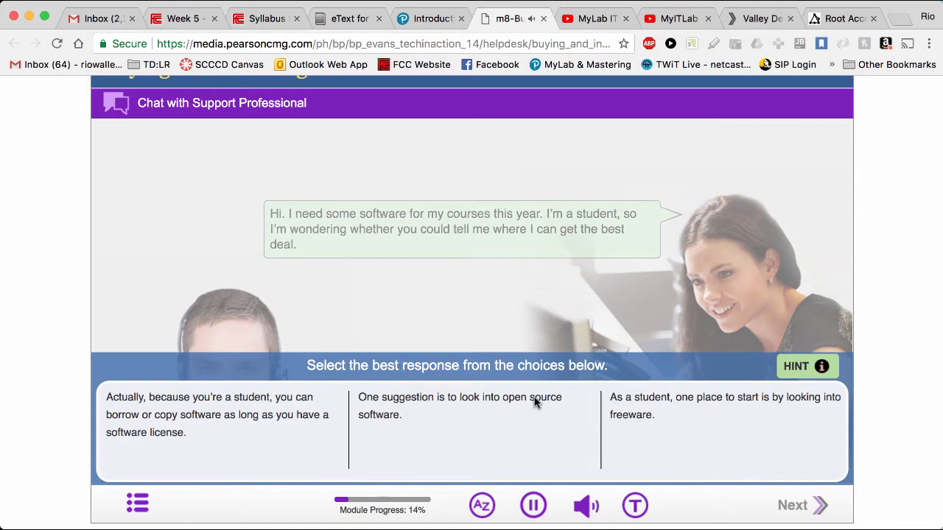
{"action": "left_click", "coordinate": [534, 505]}
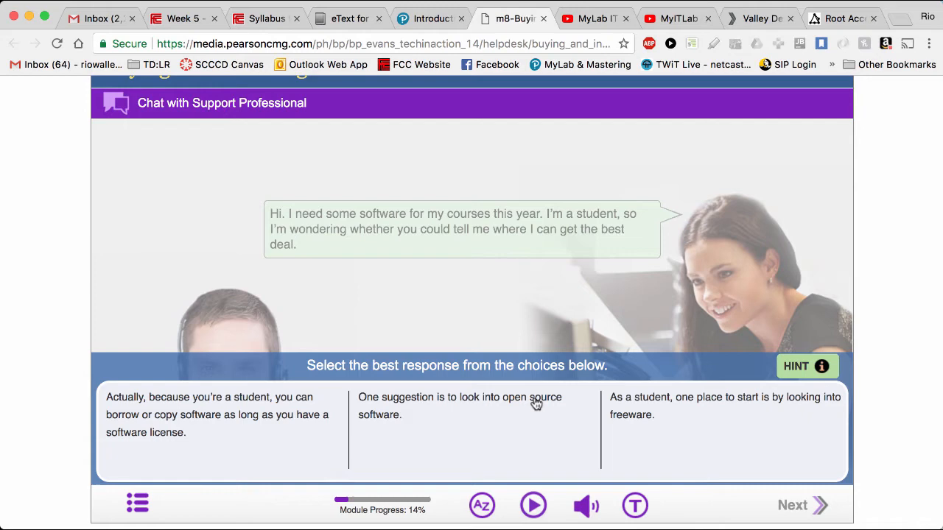
{"action": "mouse_move", "coordinate": [454, 275]}
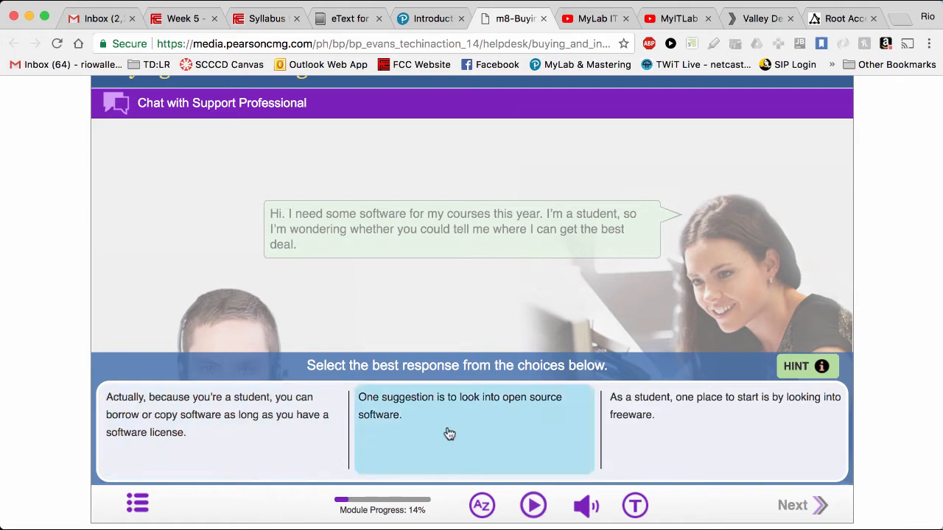
{"action": "mouse_move", "coordinate": [375, 380]}
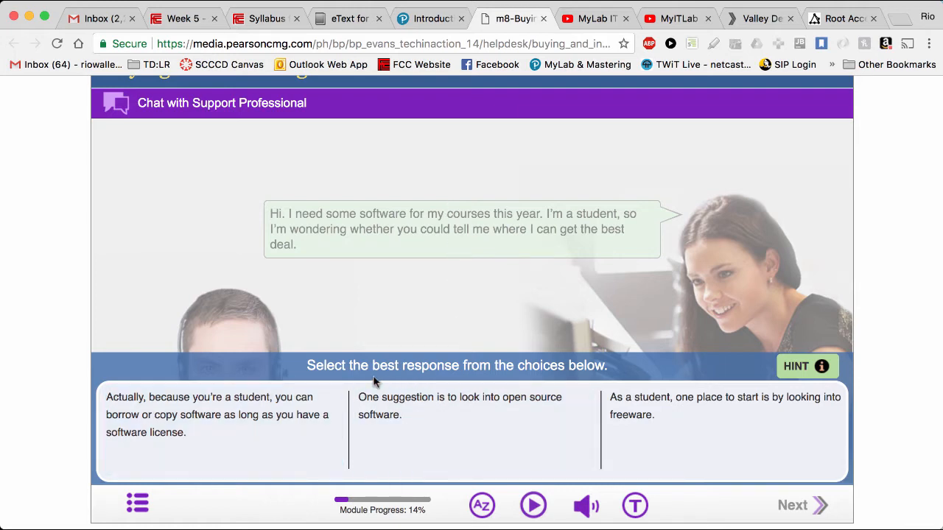
{"action": "left_click", "coordinate": [724, 407]}
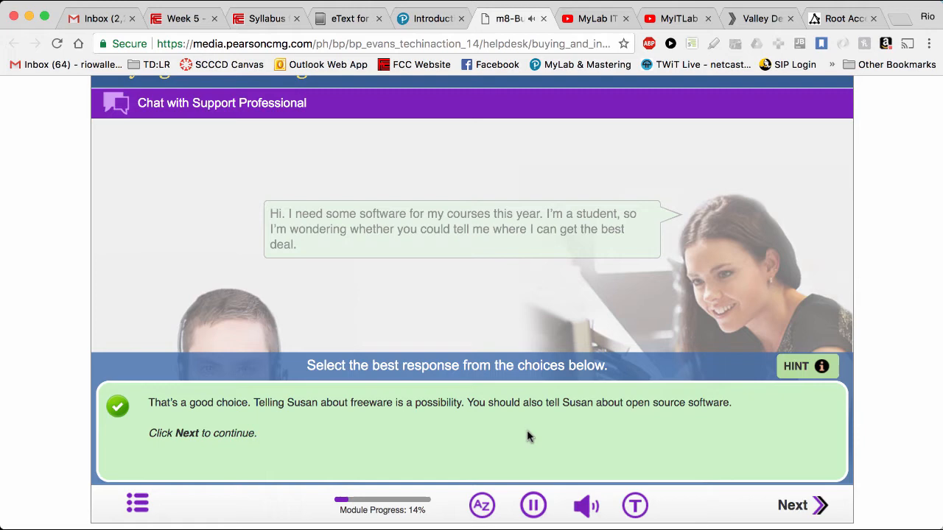
{"action": "mouse_move", "coordinate": [633, 505]}
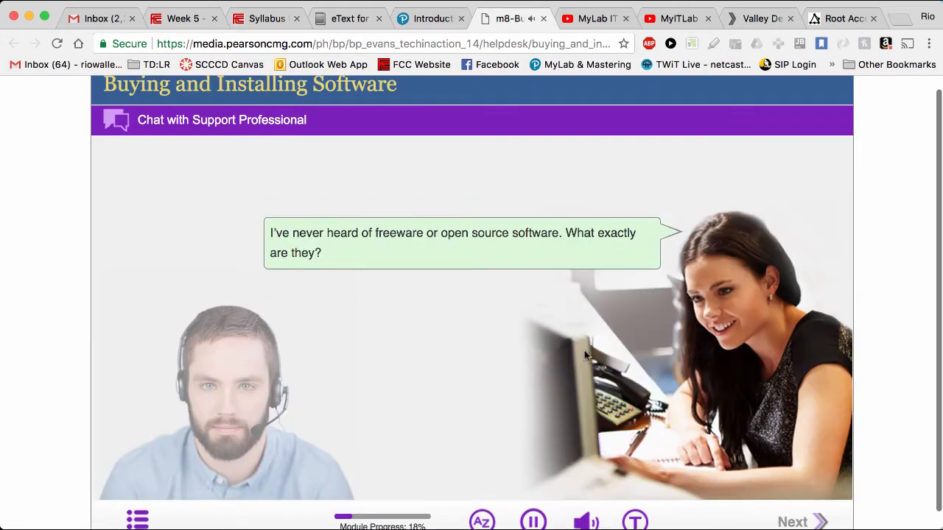
{"action": "scroll", "scroll_direction": "down", "scroll_amount": 3}
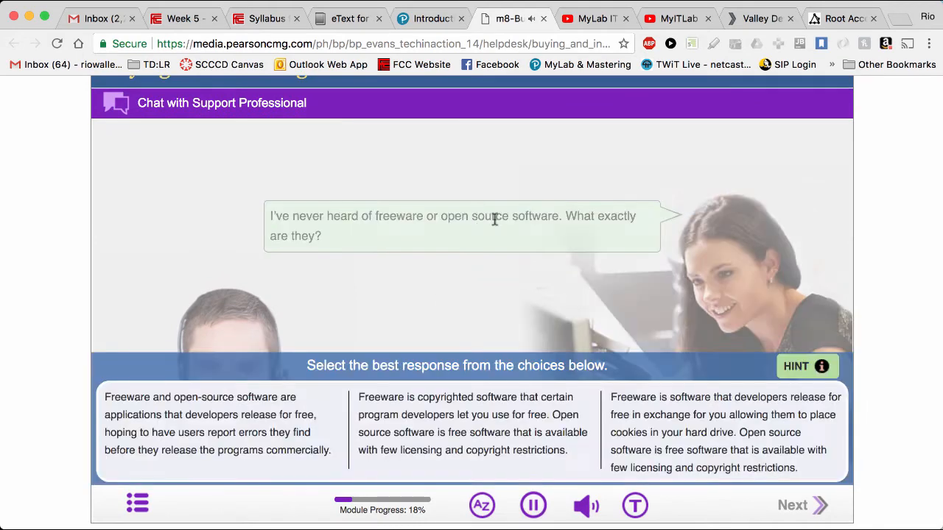
{"action": "mouse_move", "coordinate": [540, 305]}
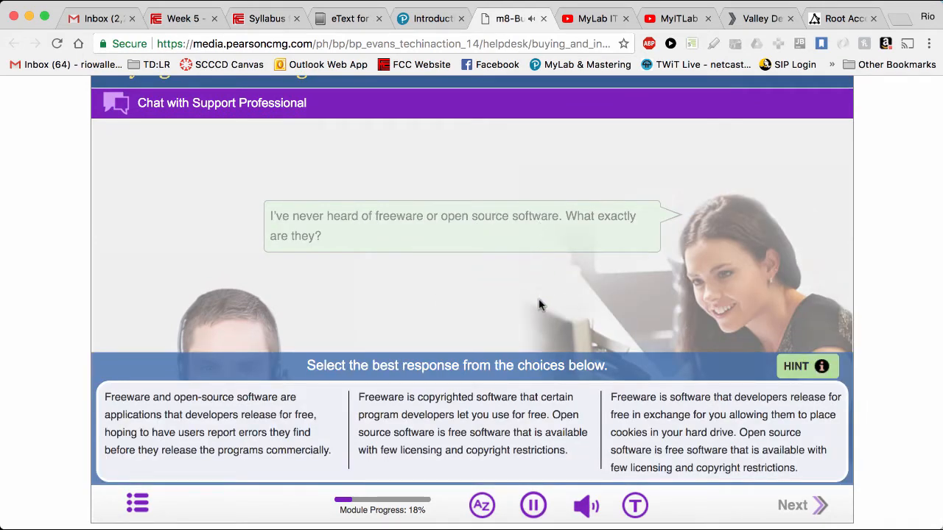
{"action": "left_click", "coordinate": [533, 506]}
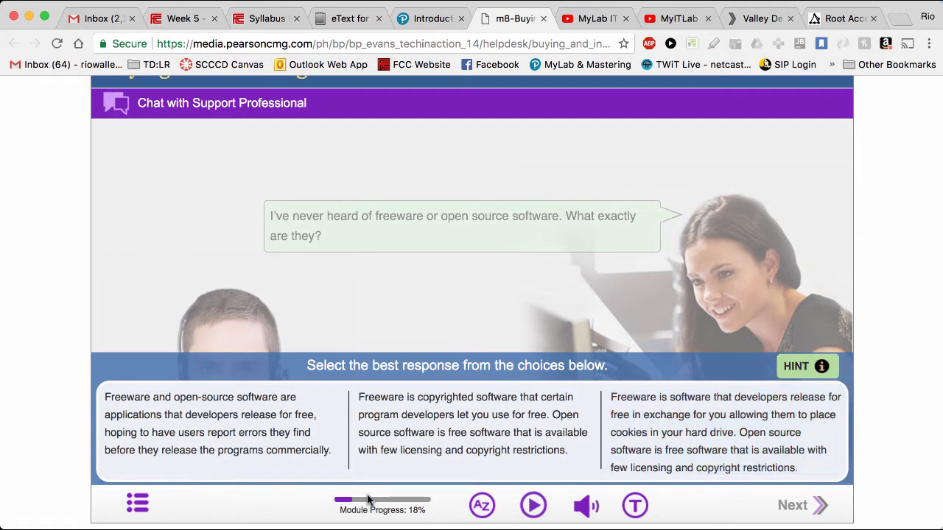
{"action": "mouse_move", "coordinate": [452, 518]}
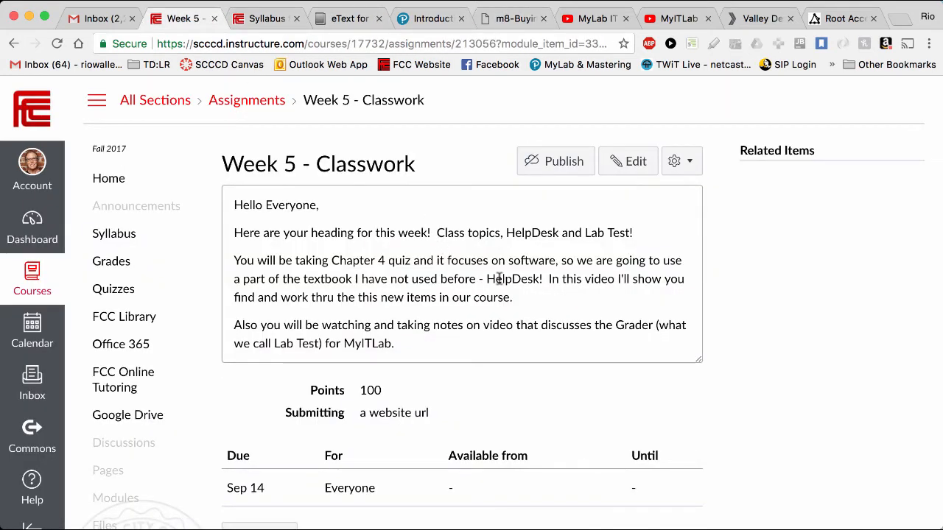
{"action": "mouse_move", "coordinate": [545, 305]}
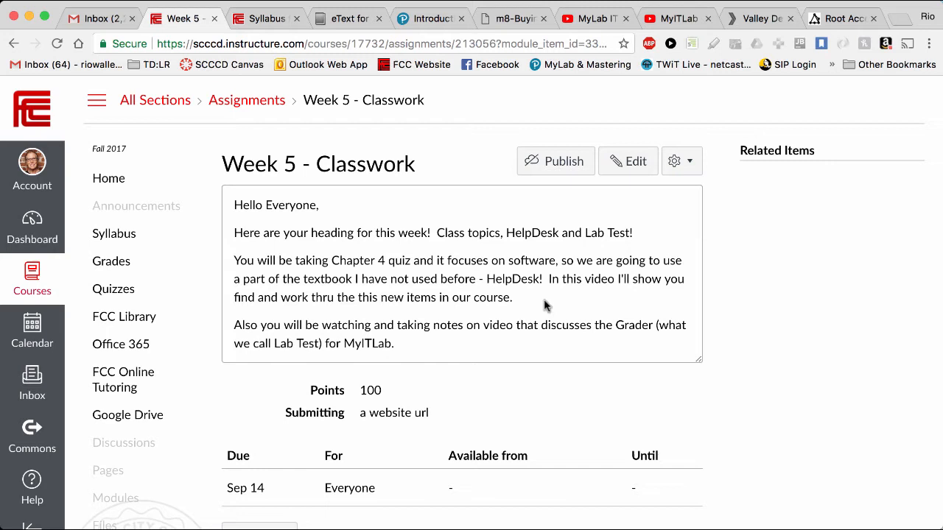
{"action": "mouse_move", "coordinate": [389, 271]}
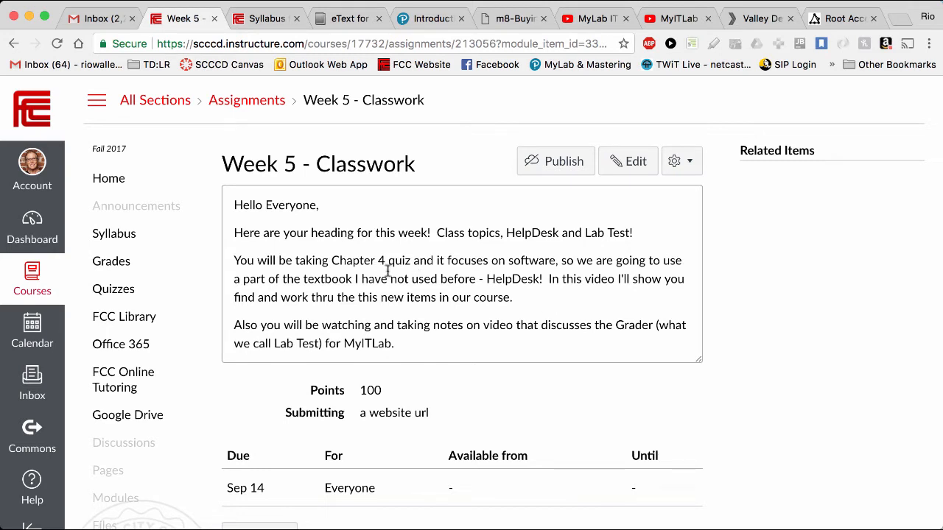
{"action": "mouse_move", "coordinate": [508, 233]}
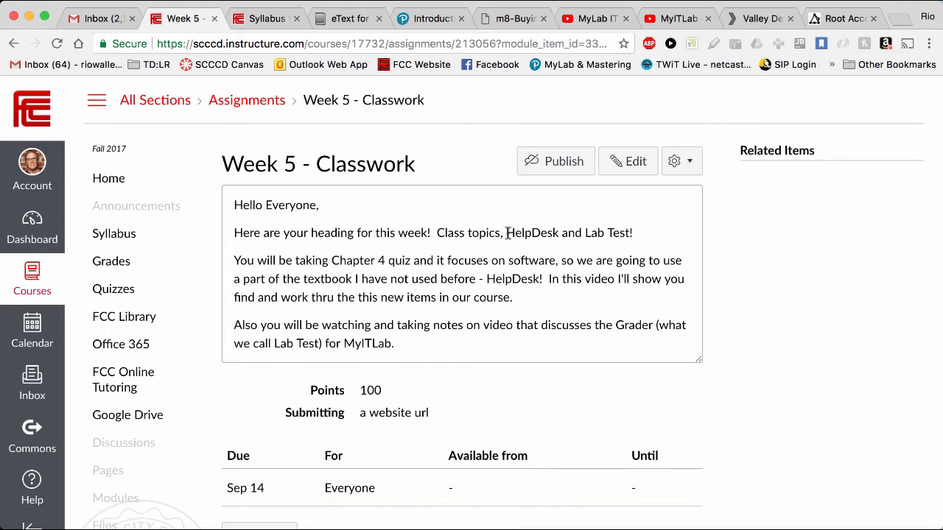
Step: Highlight the word HelpDesk in the description and heading, then reveal the YouTube video link
{"action": "double_click", "coordinate": [531, 233]}
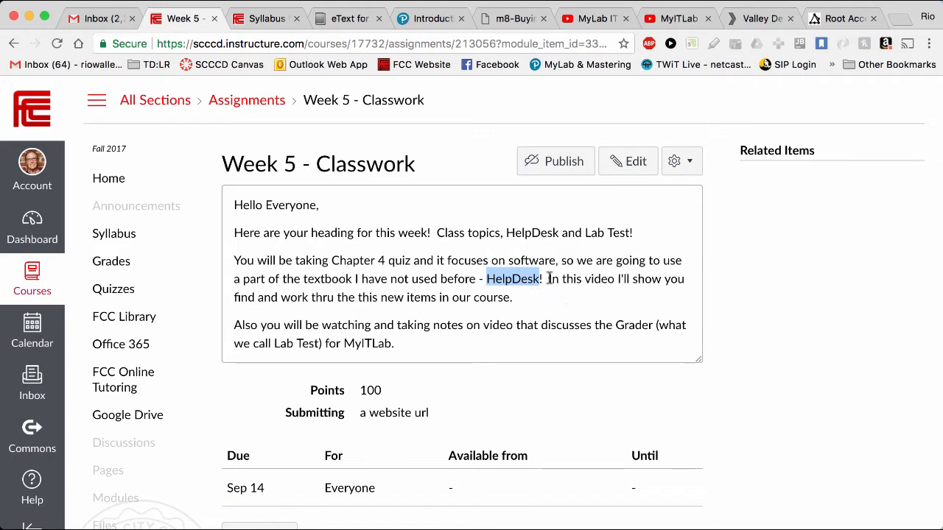
{"action": "mouse_move", "coordinate": [537, 290]}
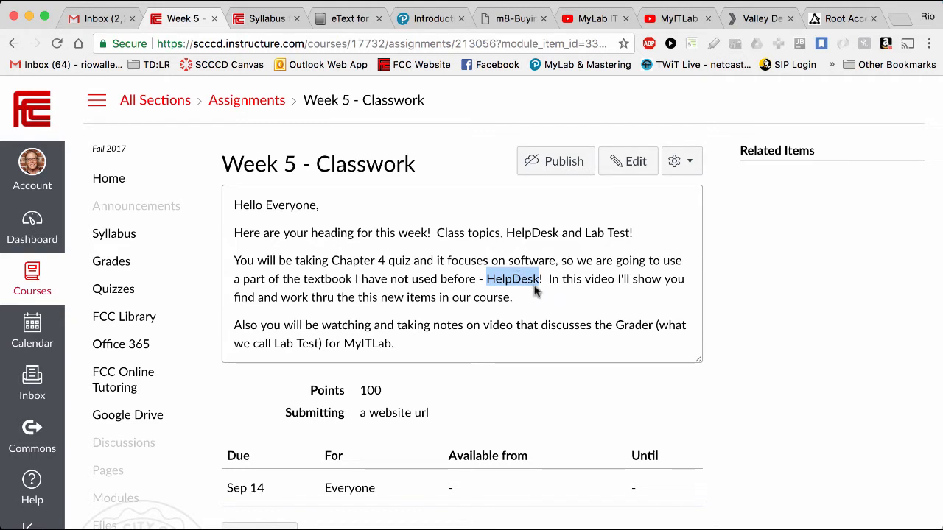
{"action": "mouse_move", "coordinate": [546, 292]}
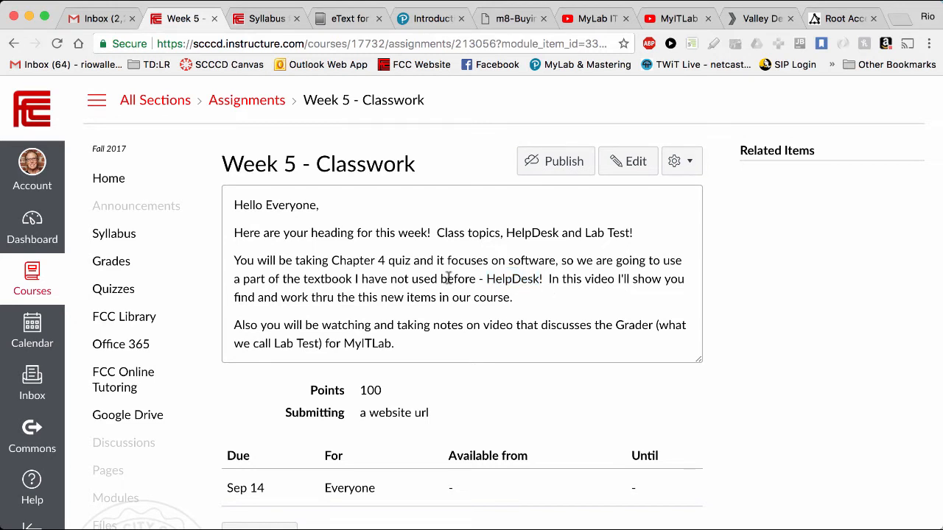
{"action": "mouse_move", "coordinate": [524, 277]}
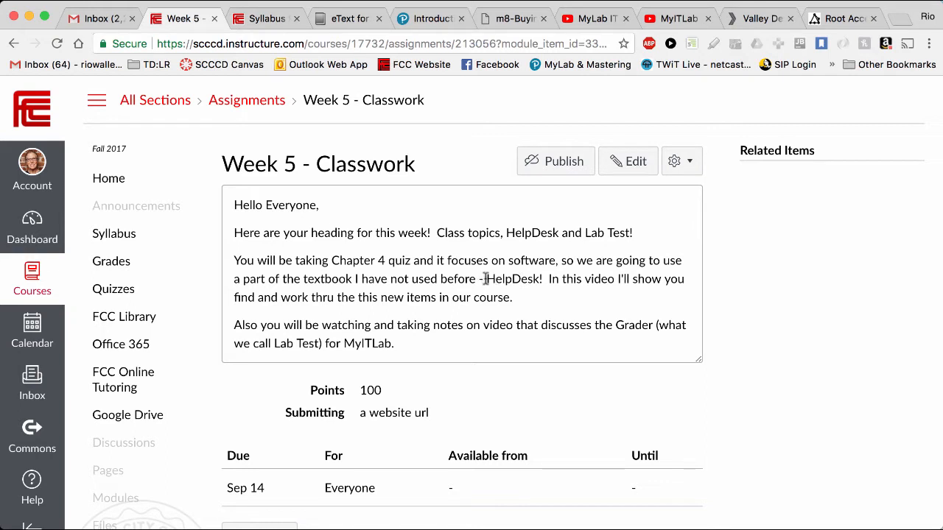
{"action": "double_click", "coordinate": [513, 279]}
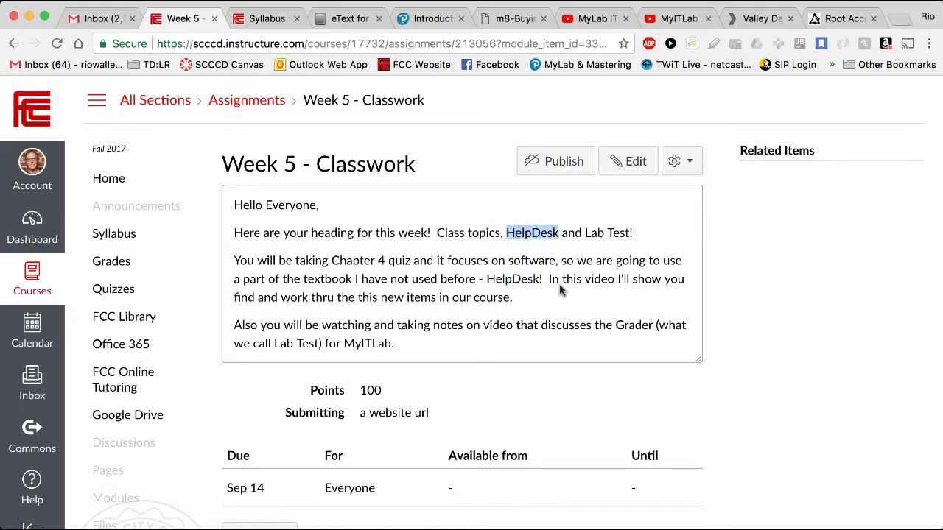
{"action": "scroll", "scroll_direction": "down", "scroll_amount": 3}
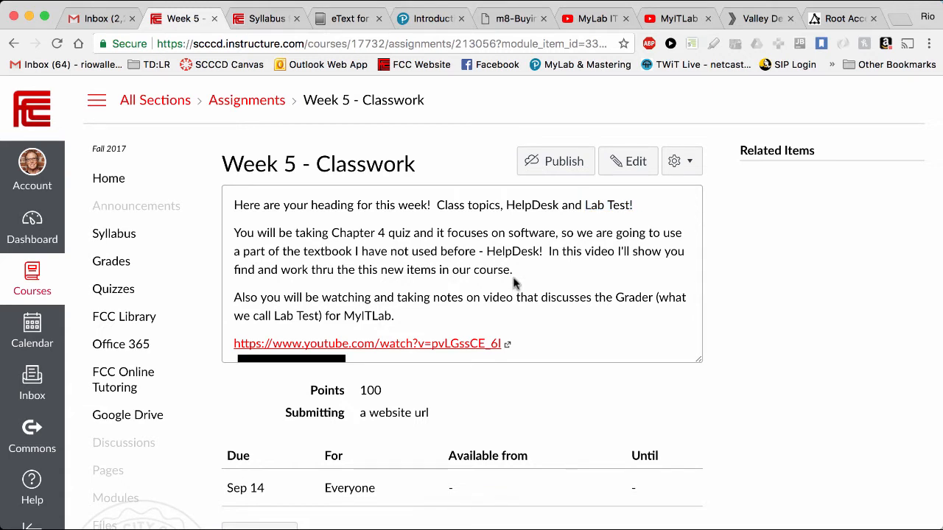
{"action": "scroll", "scroll_direction": "down", "scroll_amount": 3}
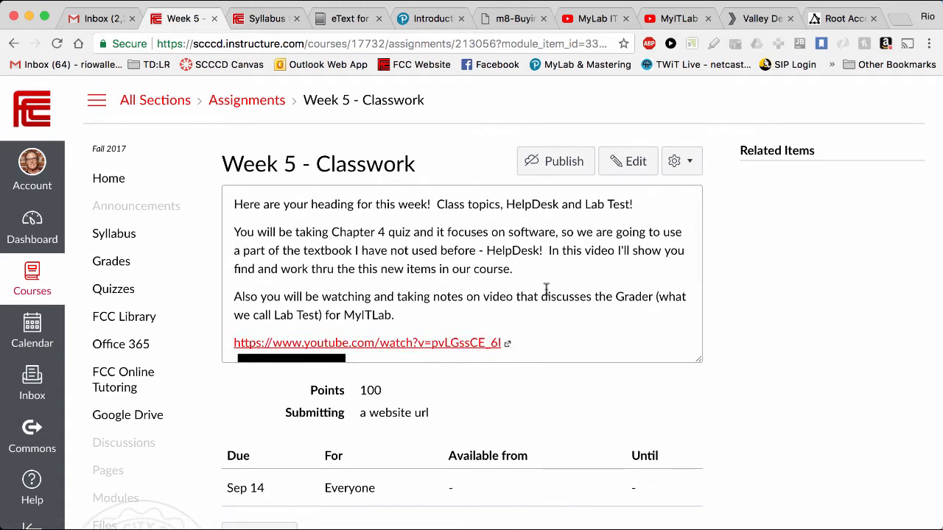
{"action": "mouse_move", "coordinate": [457, 342]}
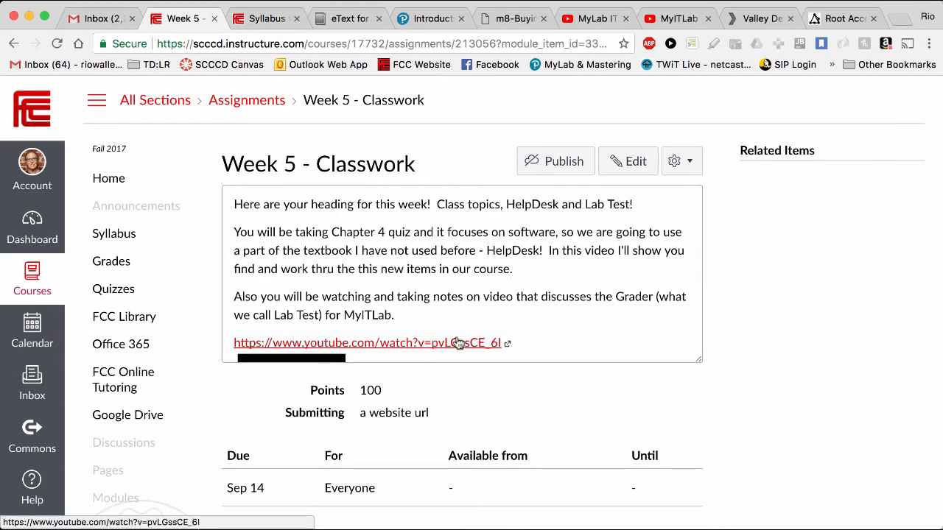
{"action": "mouse_move", "coordinate": [199, 322]}
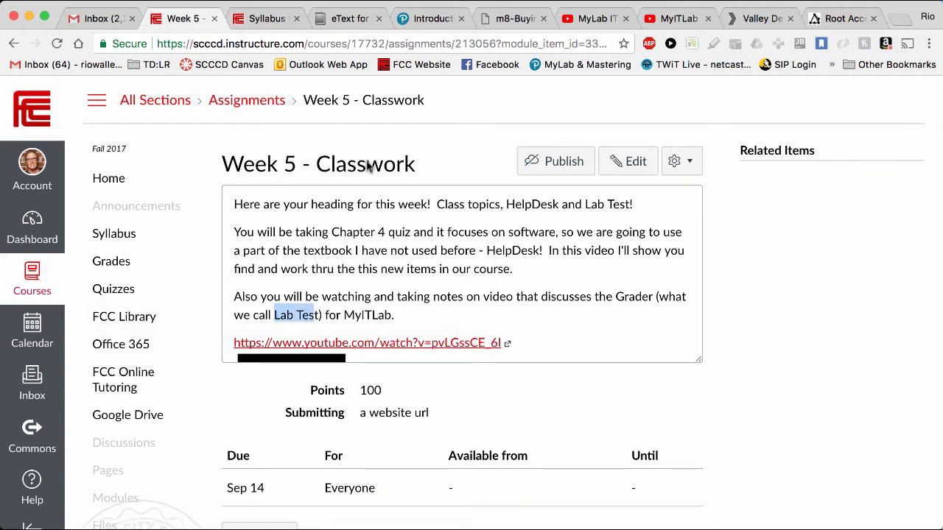
Step: In MyITLab, reach Course Materials via Manage Course and Main Menu and view the Office Hands-on Tests folder
{"action": "left_click", "coordinate": [347, 18]}
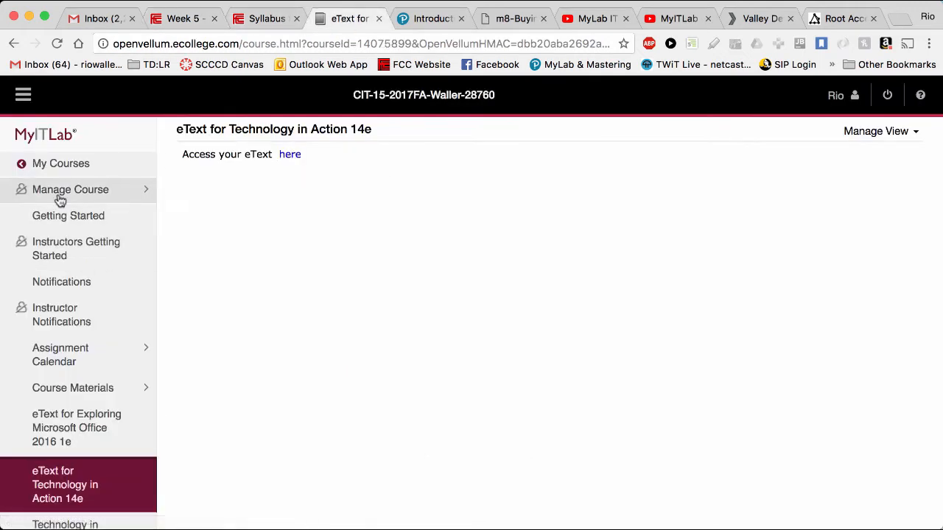
{"action": "left_click", "coordinate": [70, 189]}
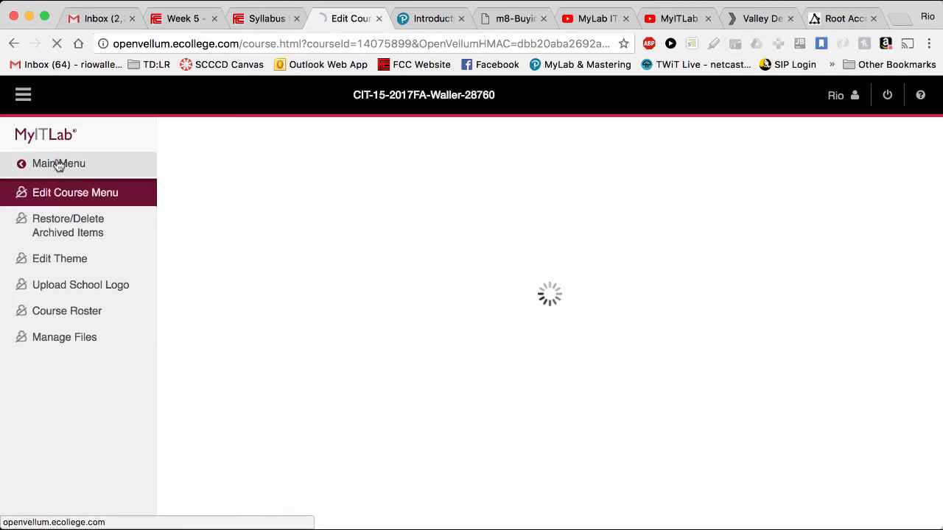
{"action": "left_click", "coordinate": [59, 162]}
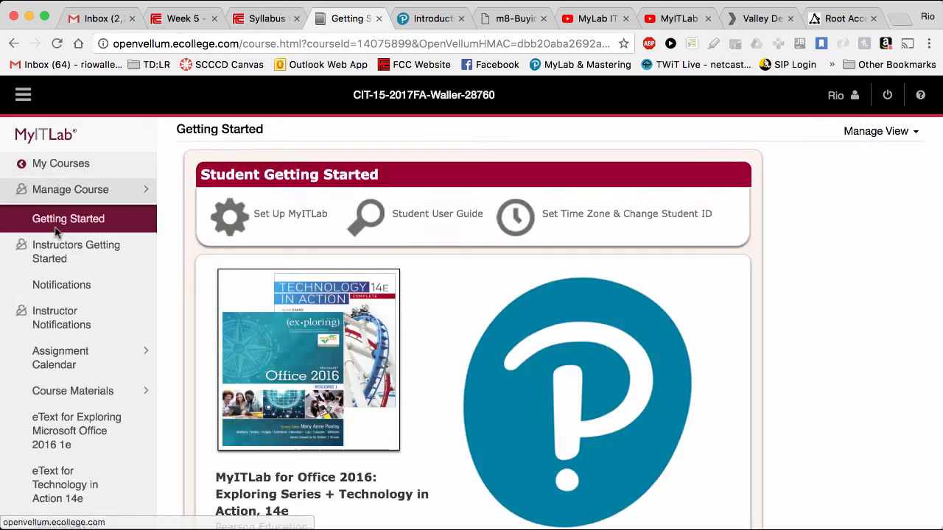
{"action": "left_click", "coordinate": [72, 392]}
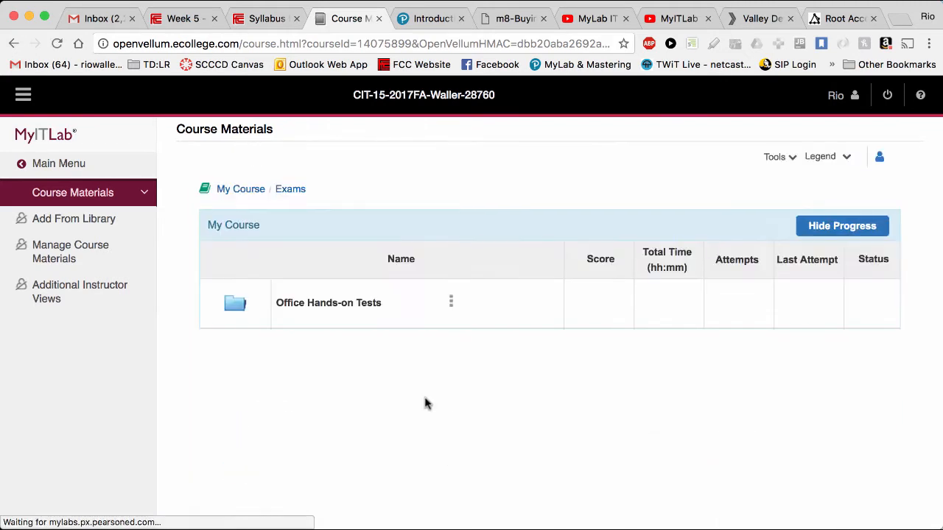
{"action": "mouse_move", "coordinate": [363, 313]}
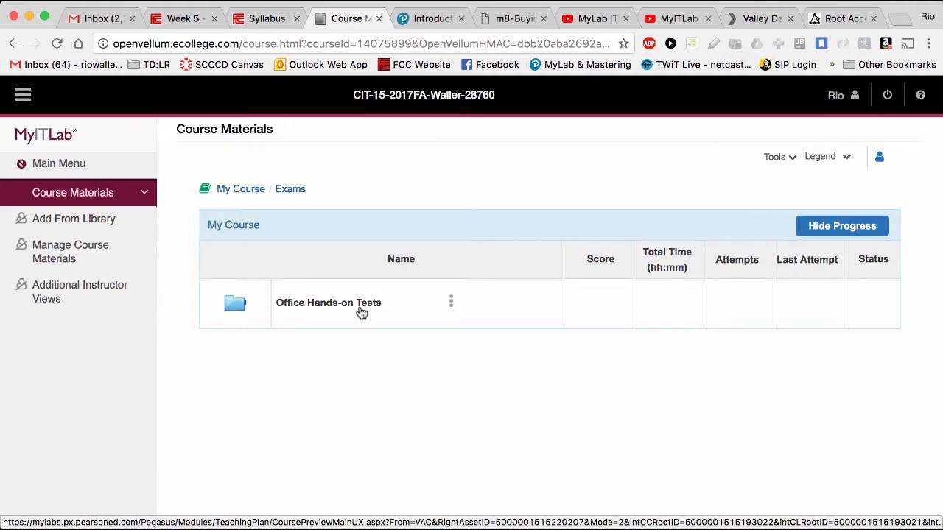
{"action": "left_click", "coordinate": [179, 18]}
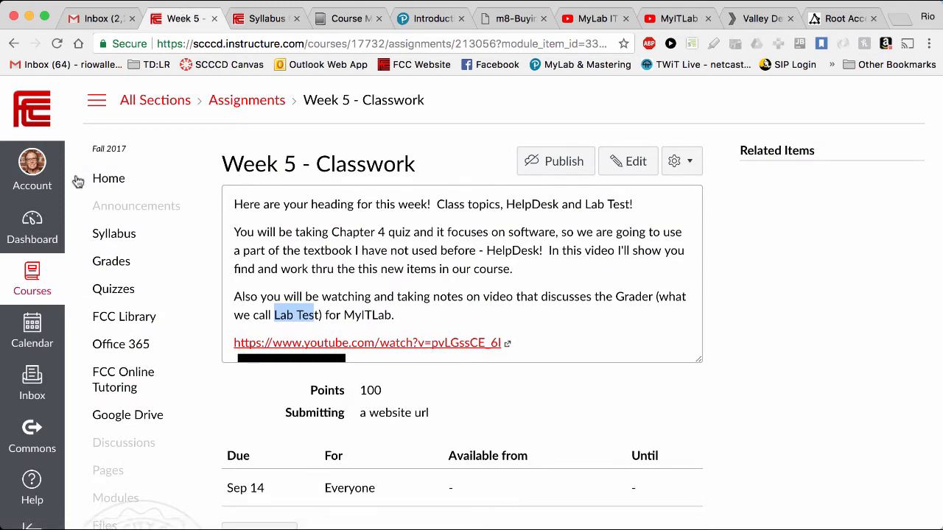
Step: From the course home modules, reach the MyITLab Word Lab Test assignment
{"action": "left_click", "coordinate": [115, 233]}
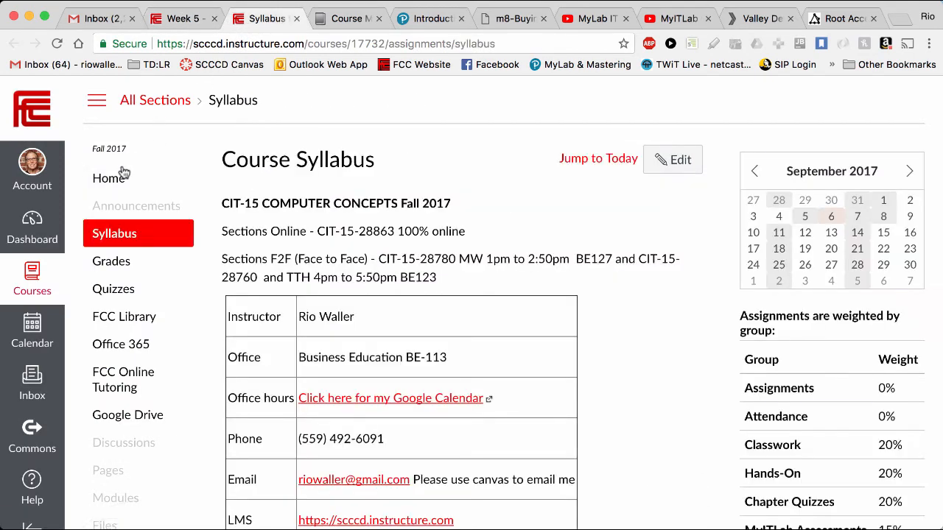
{"action": "left_click", "coordinate": [109, 179]}
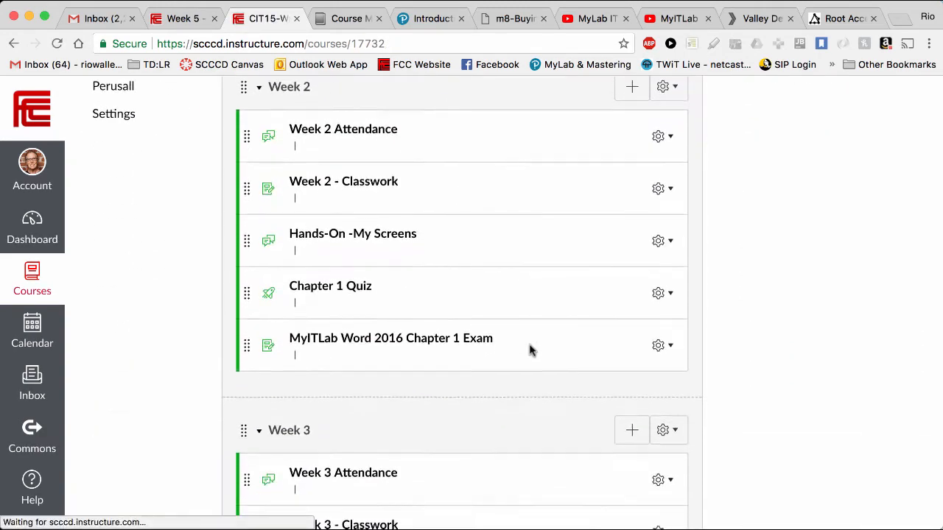
{"action": "scroll", "scroll_direction": "down", "scroll_amount": 3}
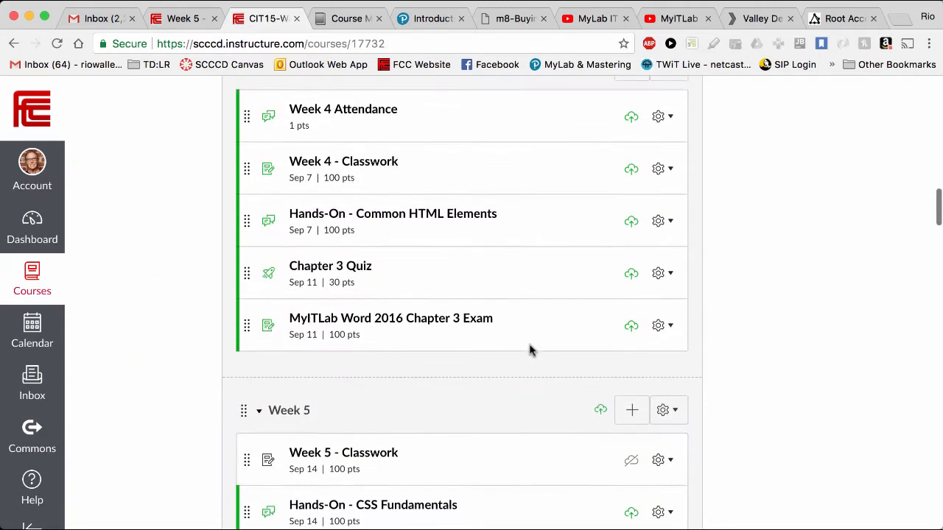
{"action": "scroll", "scroll_direction": "down", "scroll_amount": 3}
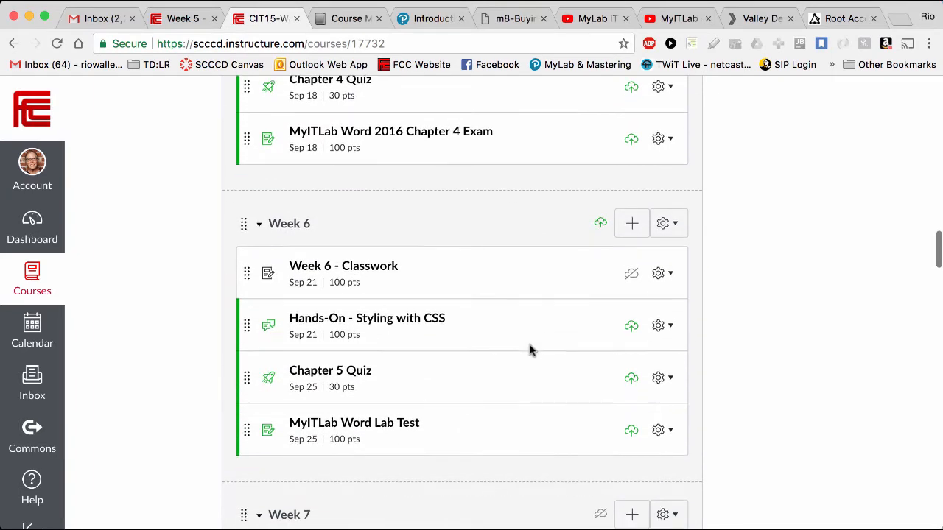
{"action": "left_click", "coordinate": [353, 422]}
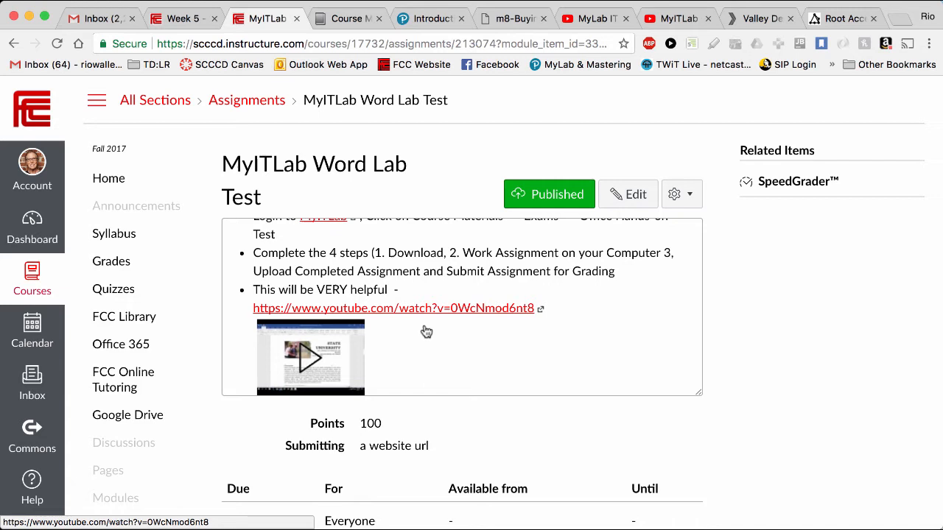
{"action": "mouse_move", "coordinate": [489, 346]}
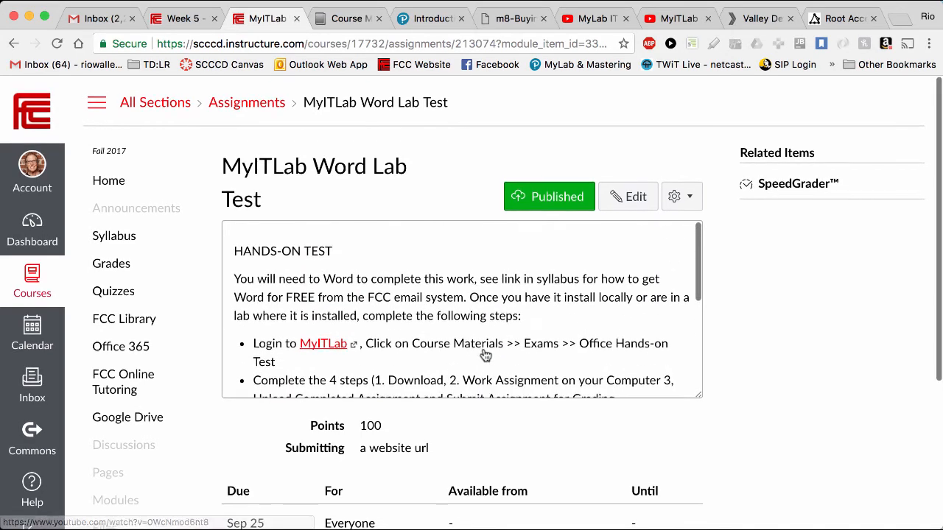
Step: View the Hands-On Test steps and video link, then return to Week 5 - Classwork
{"action": "scroll", "scroll_direction": "down", "scroll_amount": 3}
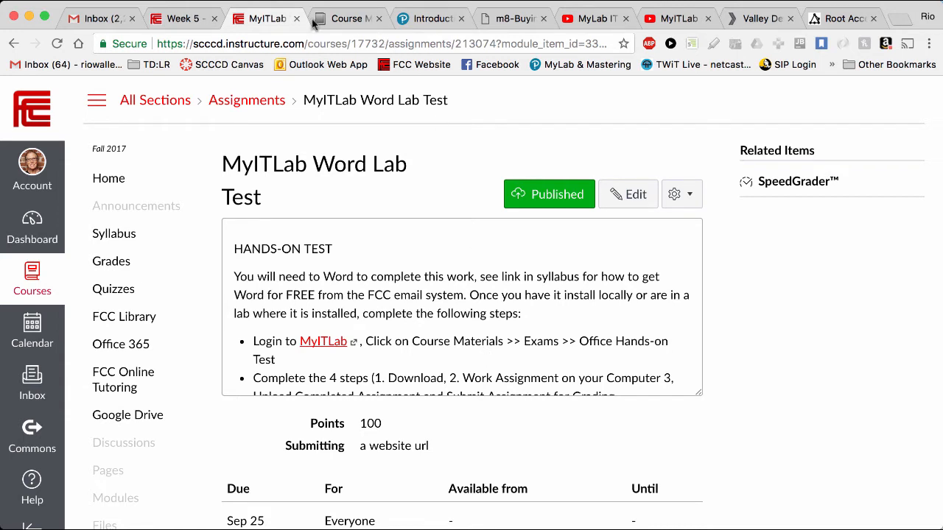
{"action": "left_click", "coordinate": [182, 18]}
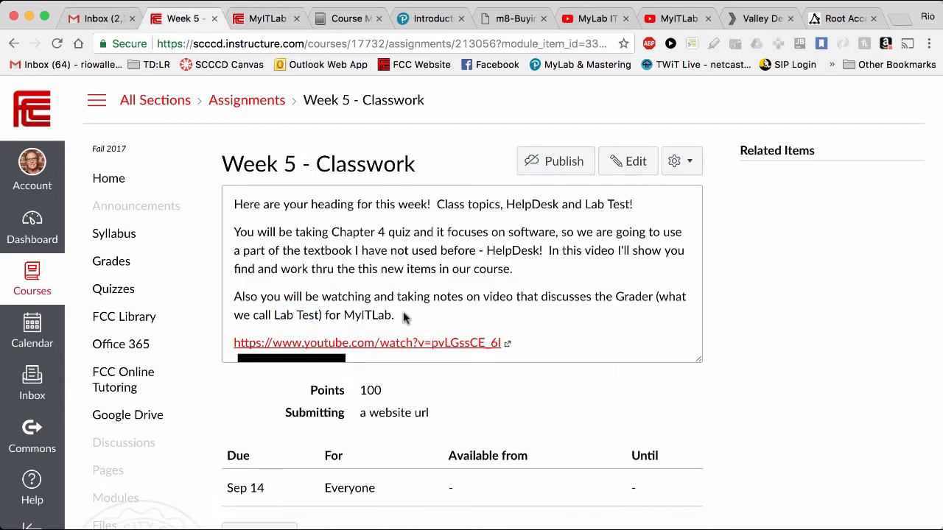
{"action": "mouse_move", "coordinate": [412, 349]}
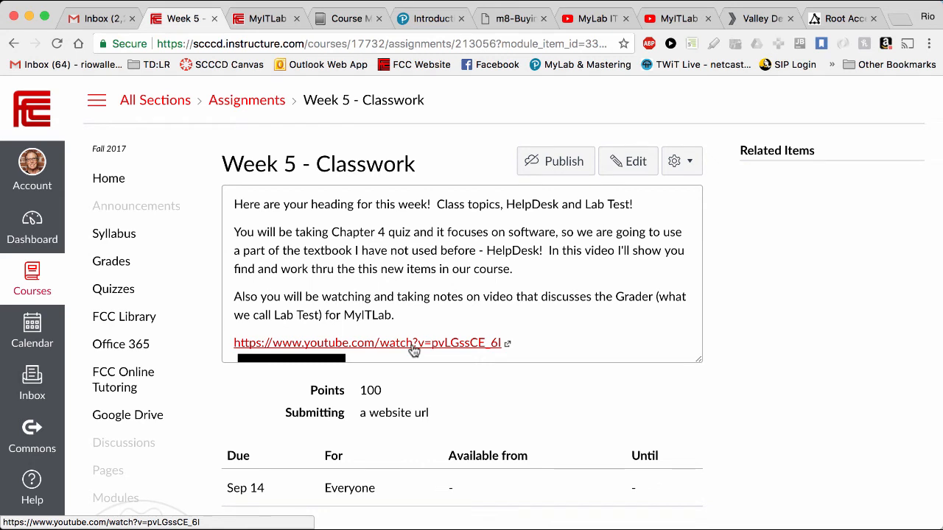
{"action": "mouse_move", "coordinate": [433, 313]}
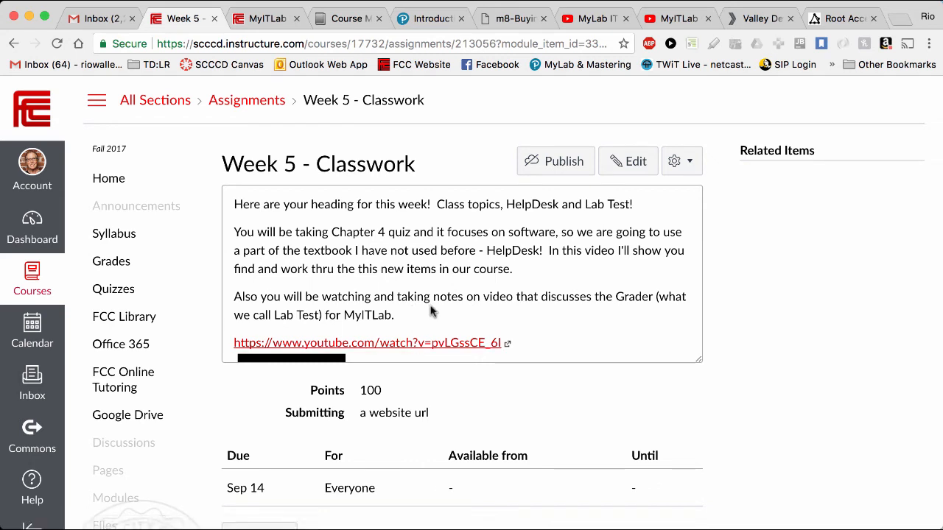
{"action": "mouse_move", "coordinate": [471, 312]}
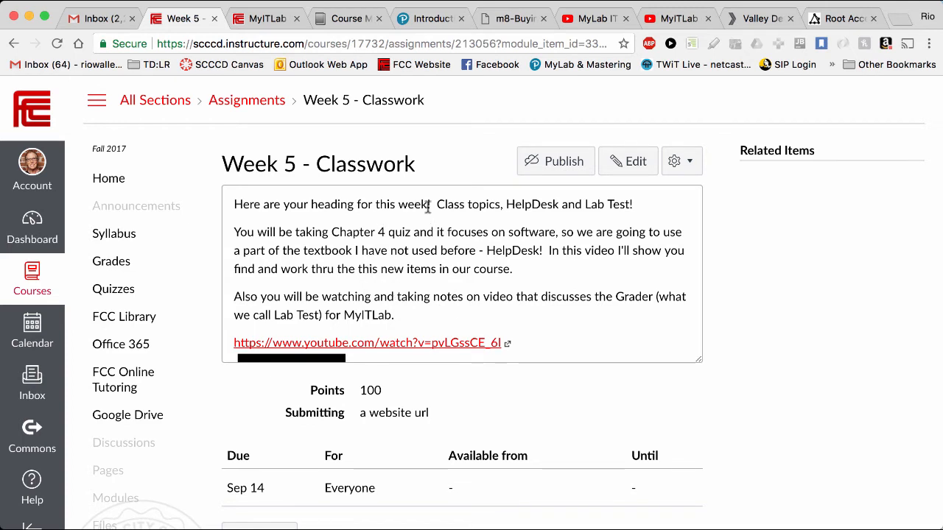
Step: Highlight 'Class topics' in the heading and switch to the MyLab IT Grader Activity video
{"action": "double_click", "coordinate": [462, 204]}
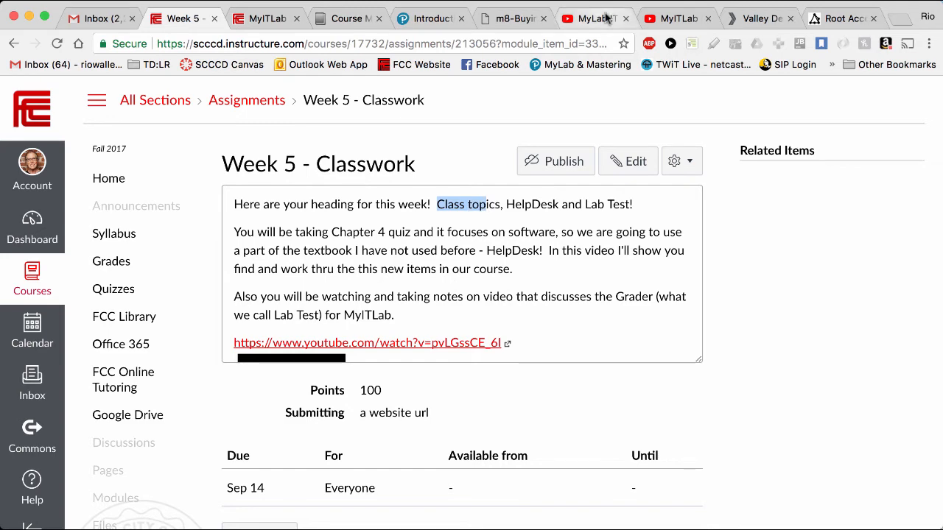
{"action": "left_click", "coordinate": [365, 342]}
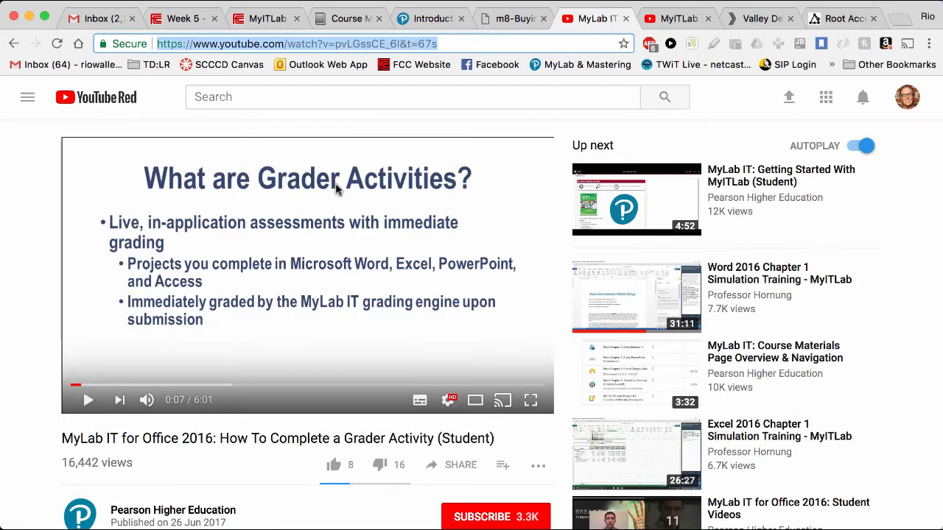
{"action": "mouse_move", "coordinate": [448, 400]}
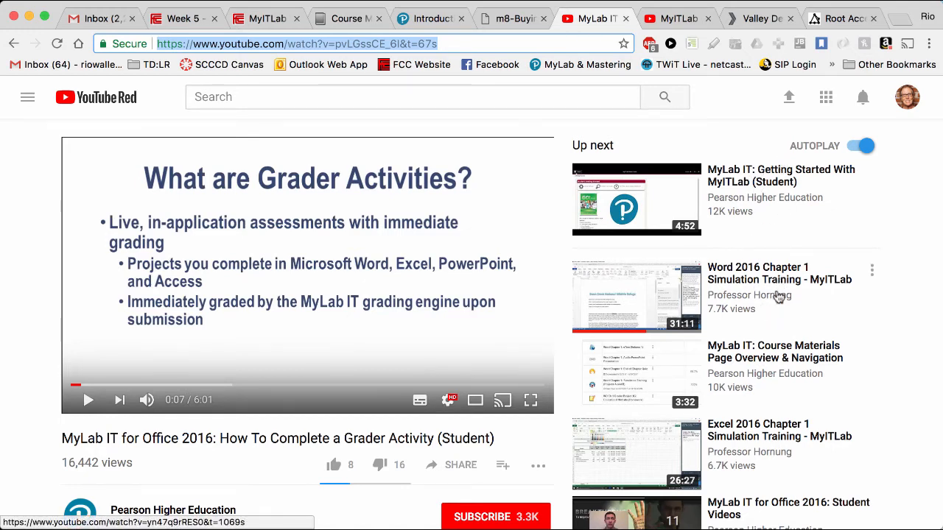
{"action": "mouse_move", "coordinate": [781, 318]}
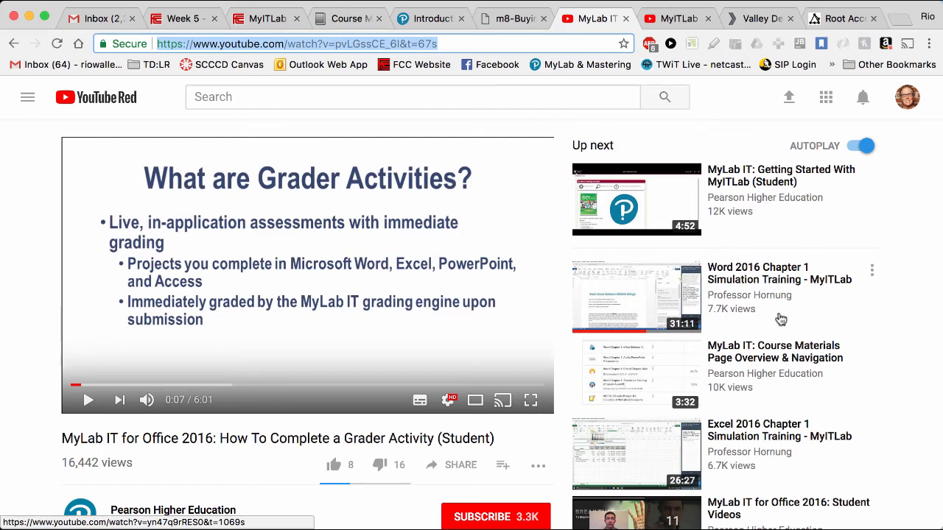
Step: View the Word 2016 Chapter 1 Simulation Training video, then return to Week 5 - Classwork
{"action": "scroll", "scroll_direction": "down", "scroll_amount": 3}
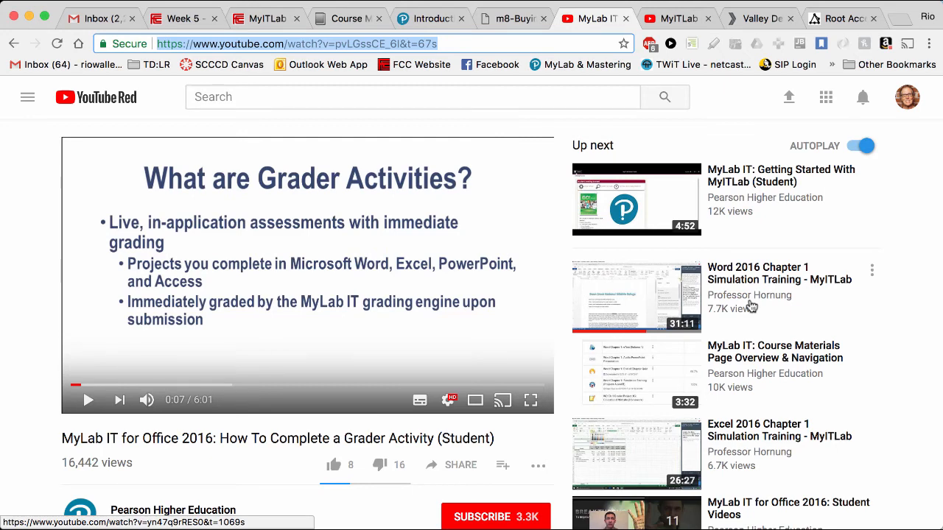
{"action": "mouse_move", "coordinate": [751, 297]}
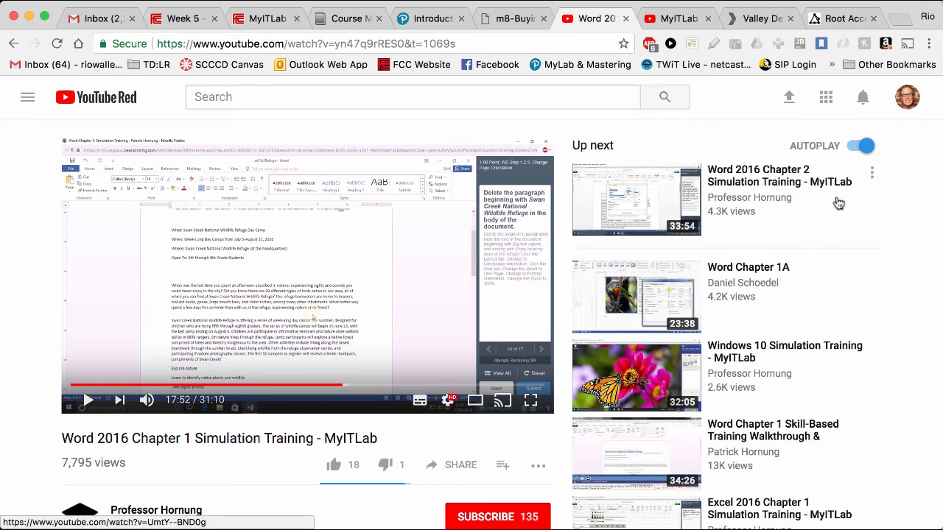
{"action": "mouse_move", "coordinate": [825, 338]}
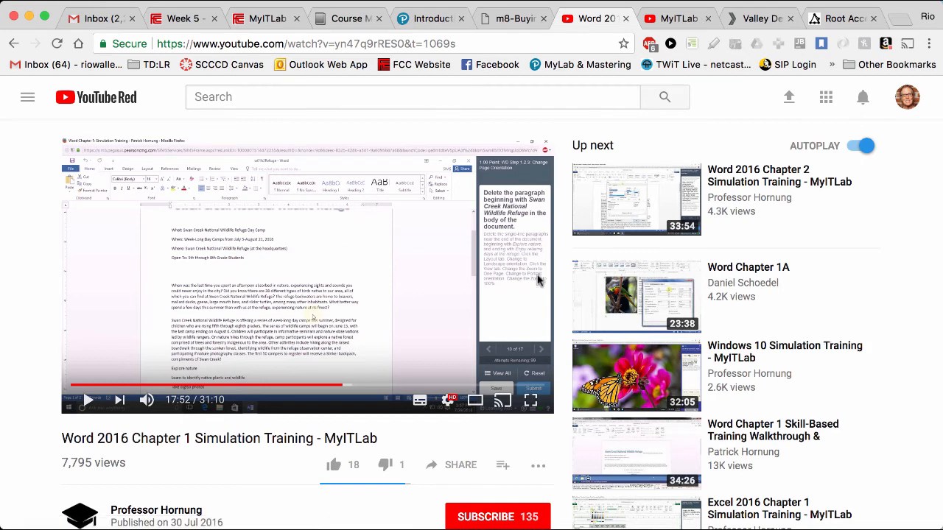
{"action": "mouse_move", "coordinate": [350, 292]}
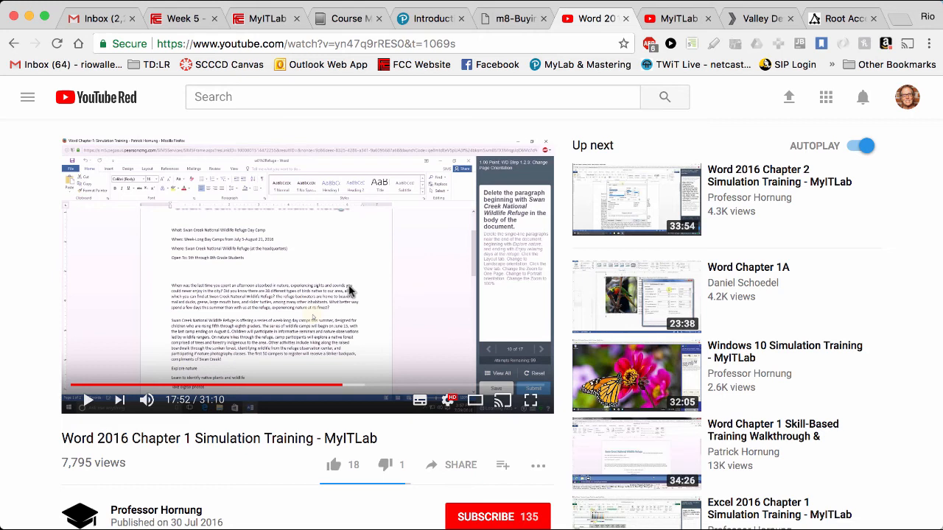
{"action": "mouse_move", "coordinate": [351, 330]}
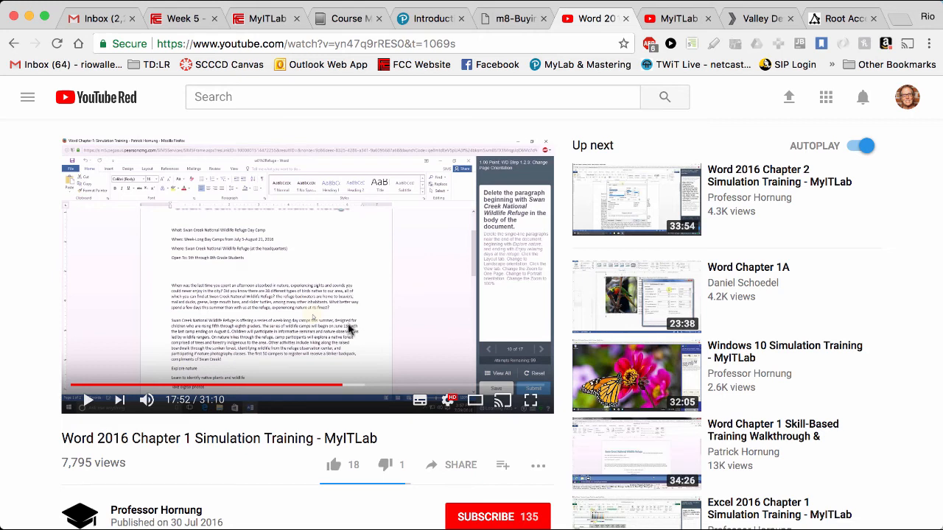
{"action": "mouse_move", "coordinate": [307, 342]}
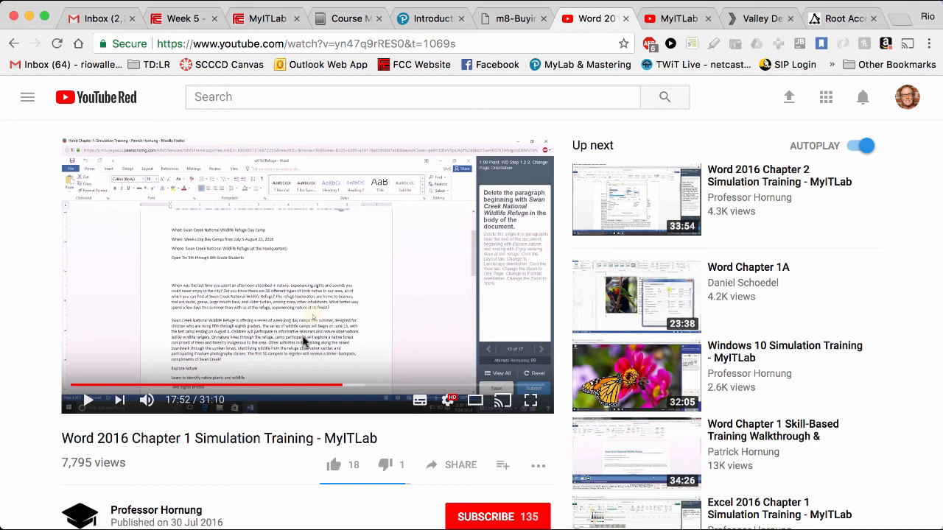
{"action": "left_click", "coordinate": [180, 18]}
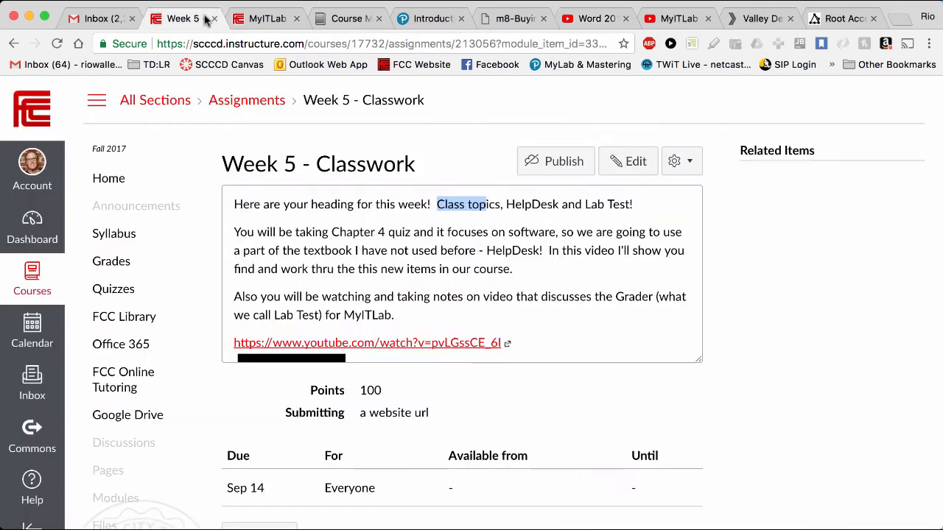
{"action": "scroll", "scroll_direction": "down", "scroll_amount": 3}
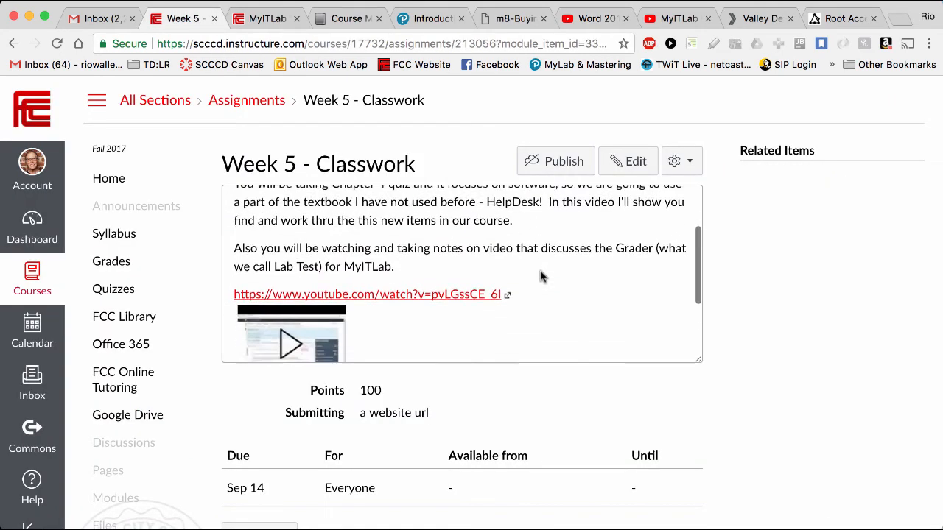
{"action": "scroll", "scroll_direction": "down", "scroll_amount": 3}
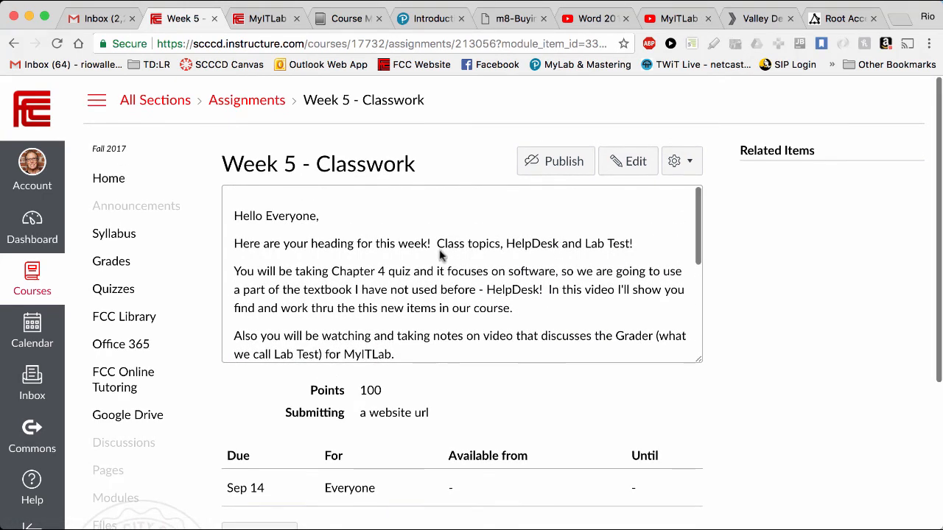
{"action": "left_click_drag", "start_coordinate": [437, 243], "coordinate": [632, 243]}
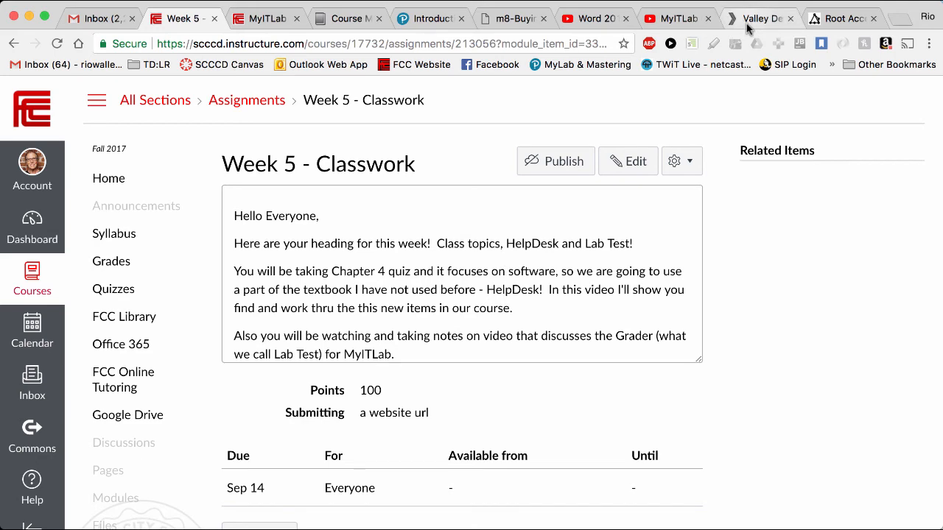
{"action": "left_click", "coordinate": [759, 17]}
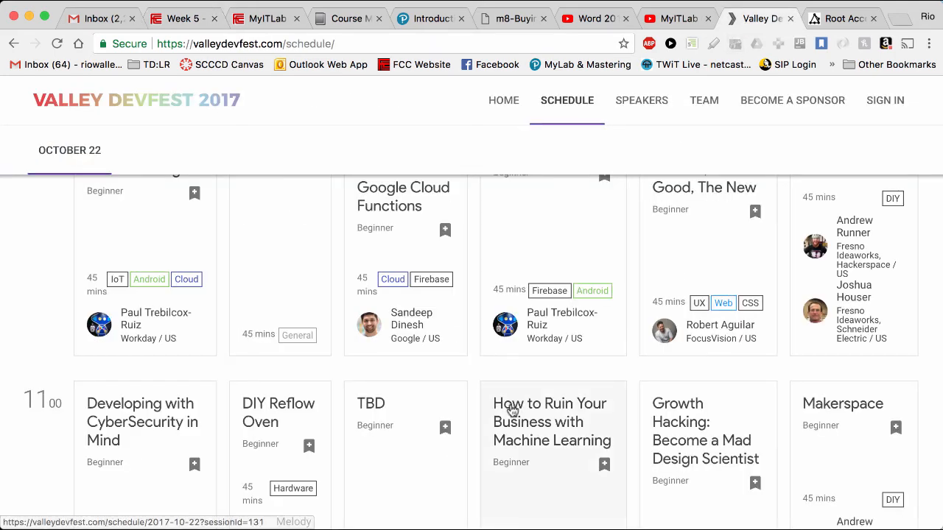
{"action": "scroll", "scroll_direction": "down", "scroll_amount": 3}
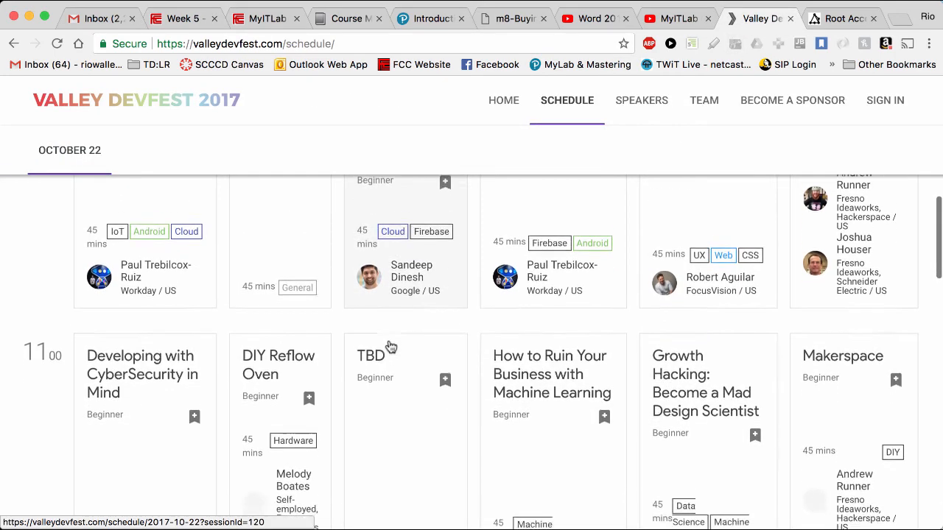
{"action": "scroll", "scroll_direction": "down", "scroll_amount": 3}
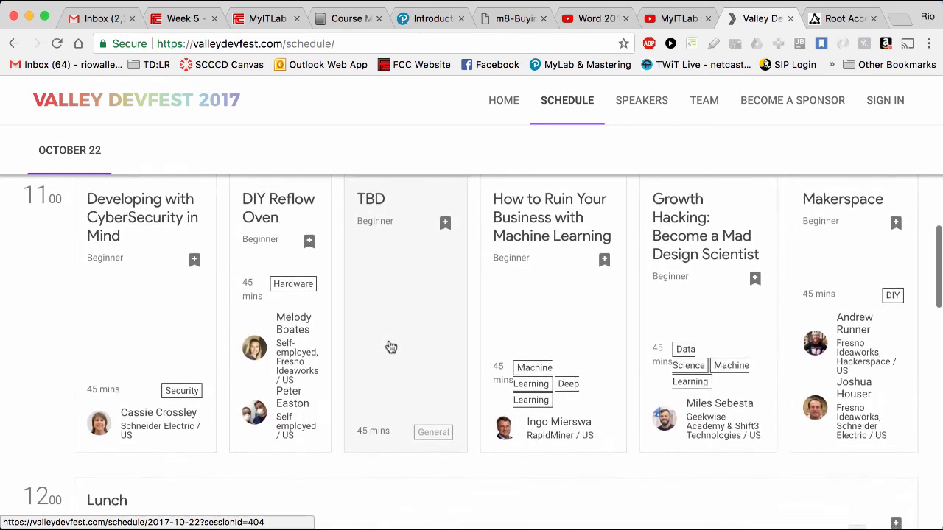
{"action": "scroll", "scroll_direction": "down", "scroll_amount": 3}
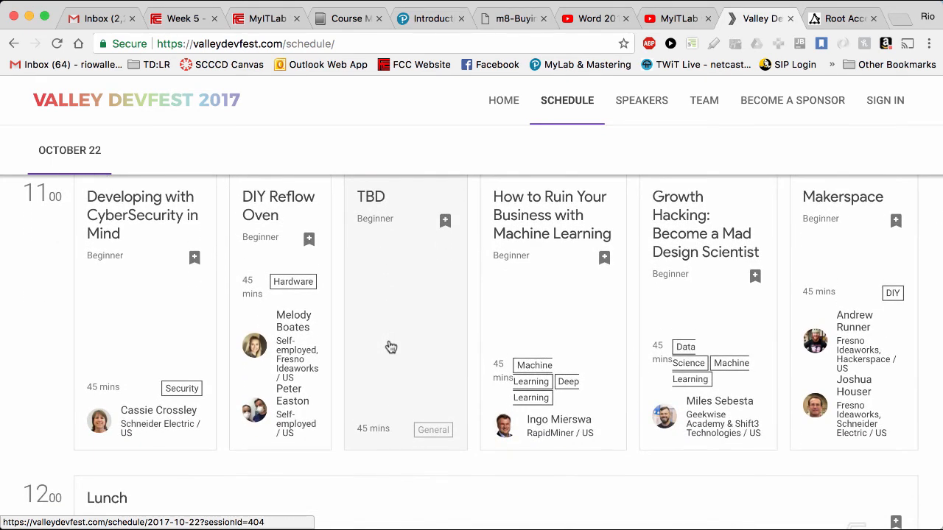
{"action": "scroll", "scroll_direction": "down", "scroll_amount": 3}
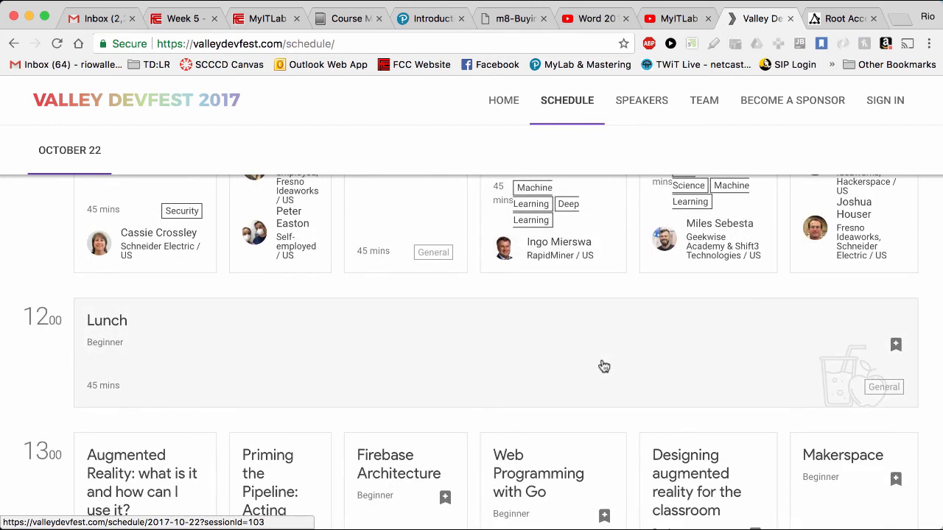
{"action": "scroll", "scroll_direction": "down", "scroll_amount": 3}
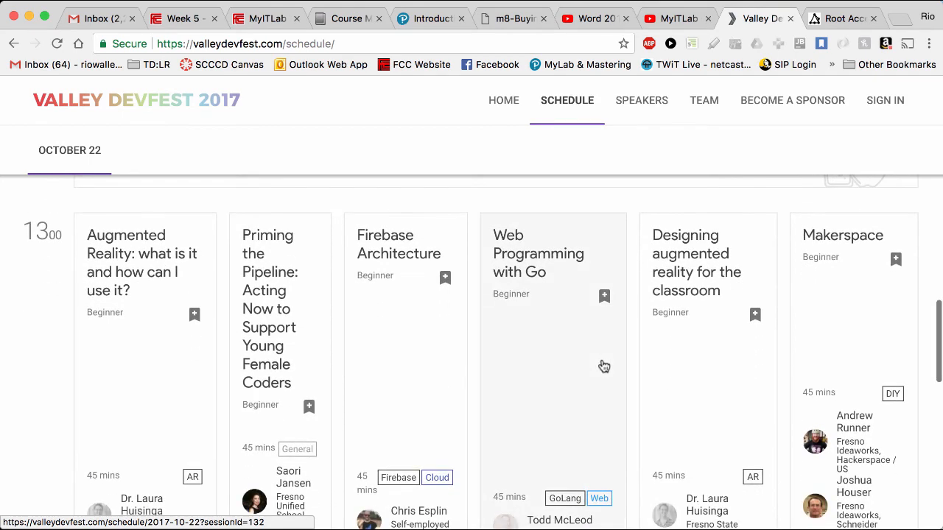
{"action": "scroll", "scroll_direction": "down", "scroll_amount": 3}
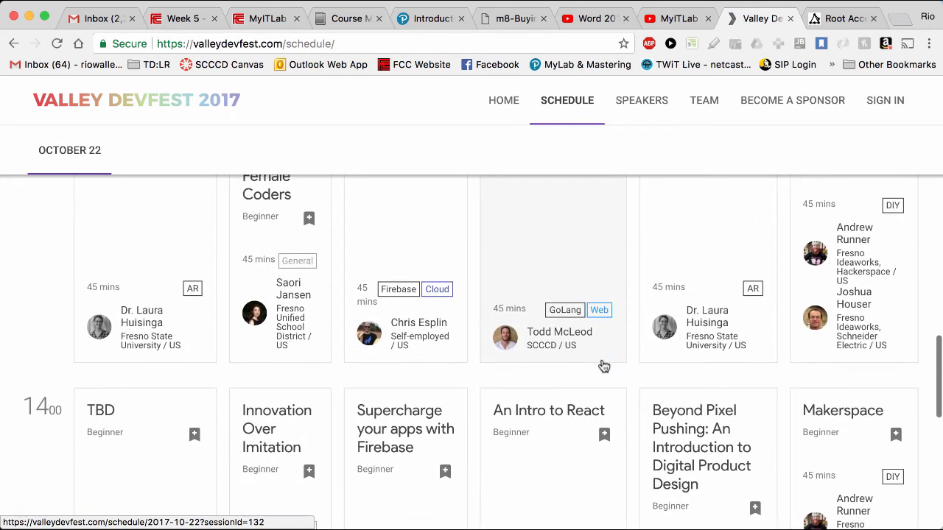
{"action": "scroll", "scroll_direction": "down", "scroll_amount": 3}
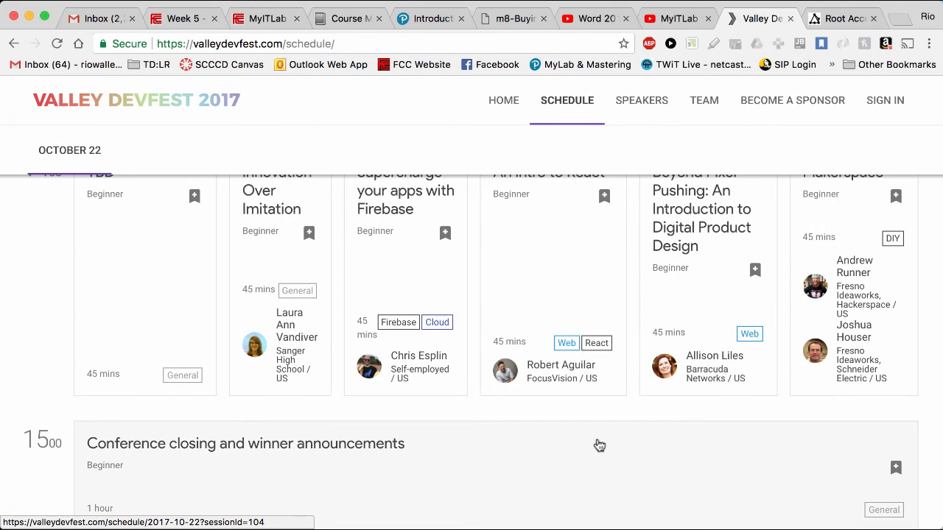
{"action": "scroll", "scroll_direction": "down", "scroll_amount": 3}
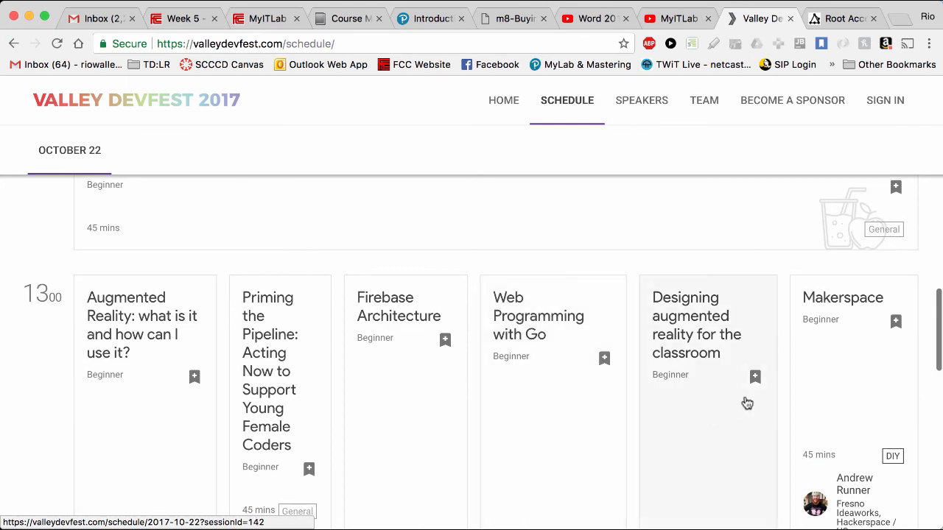
{"action": "left_click", "coordinate": [843, 18]}
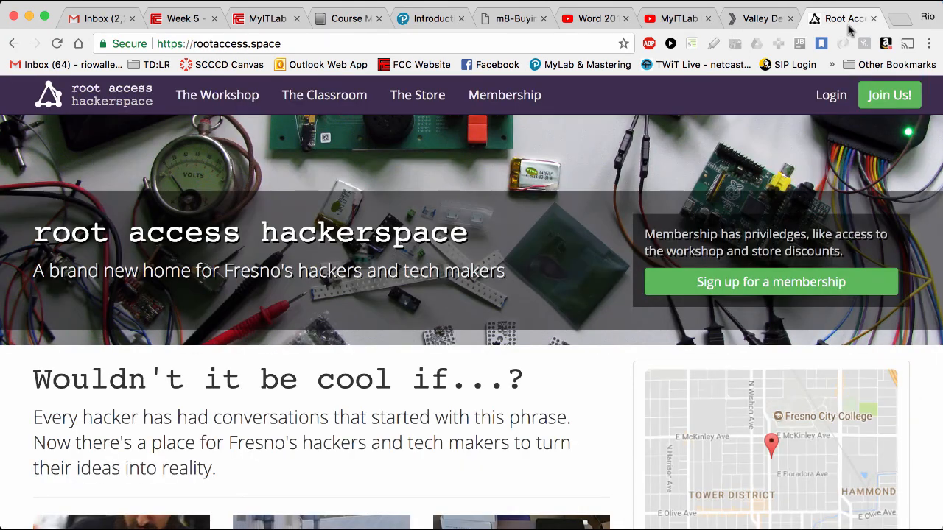
{"action": "left_click", "coordinate": [183, 18]}
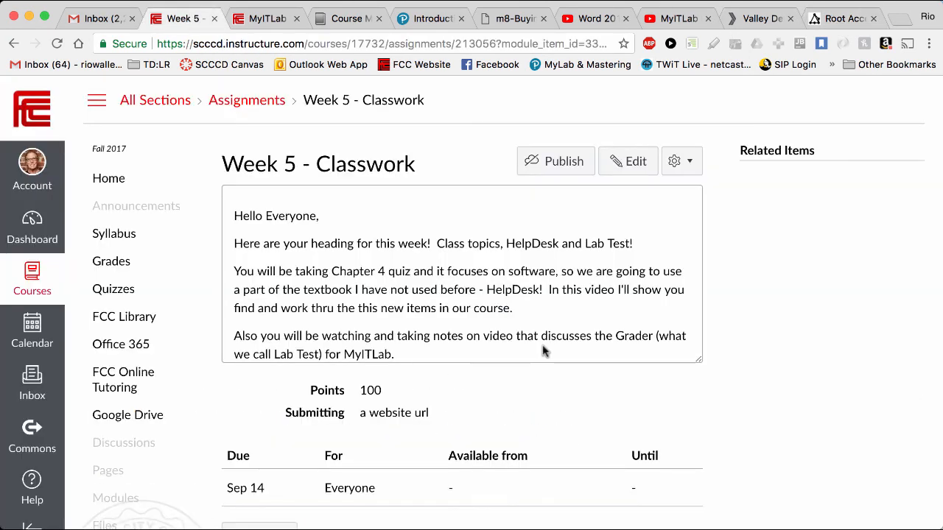
{"action": "mouse_move", "coordinate": [528, 322]}
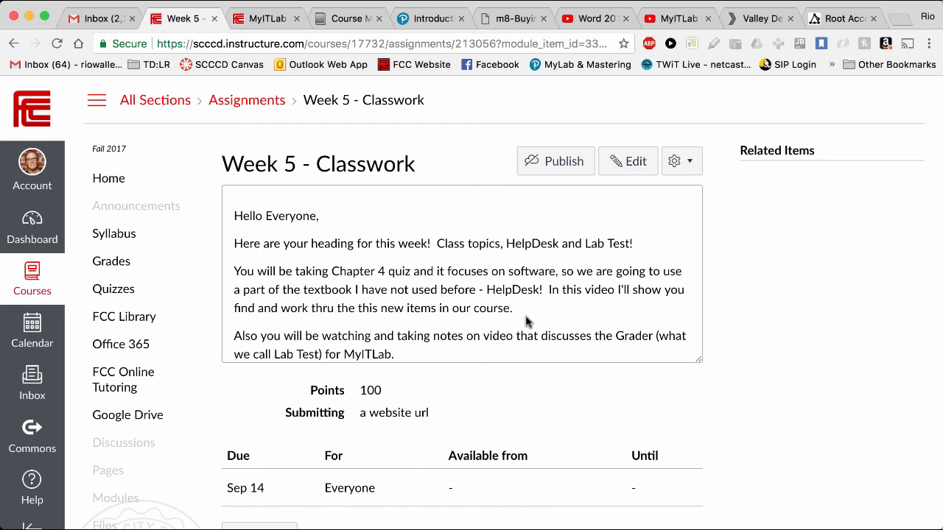